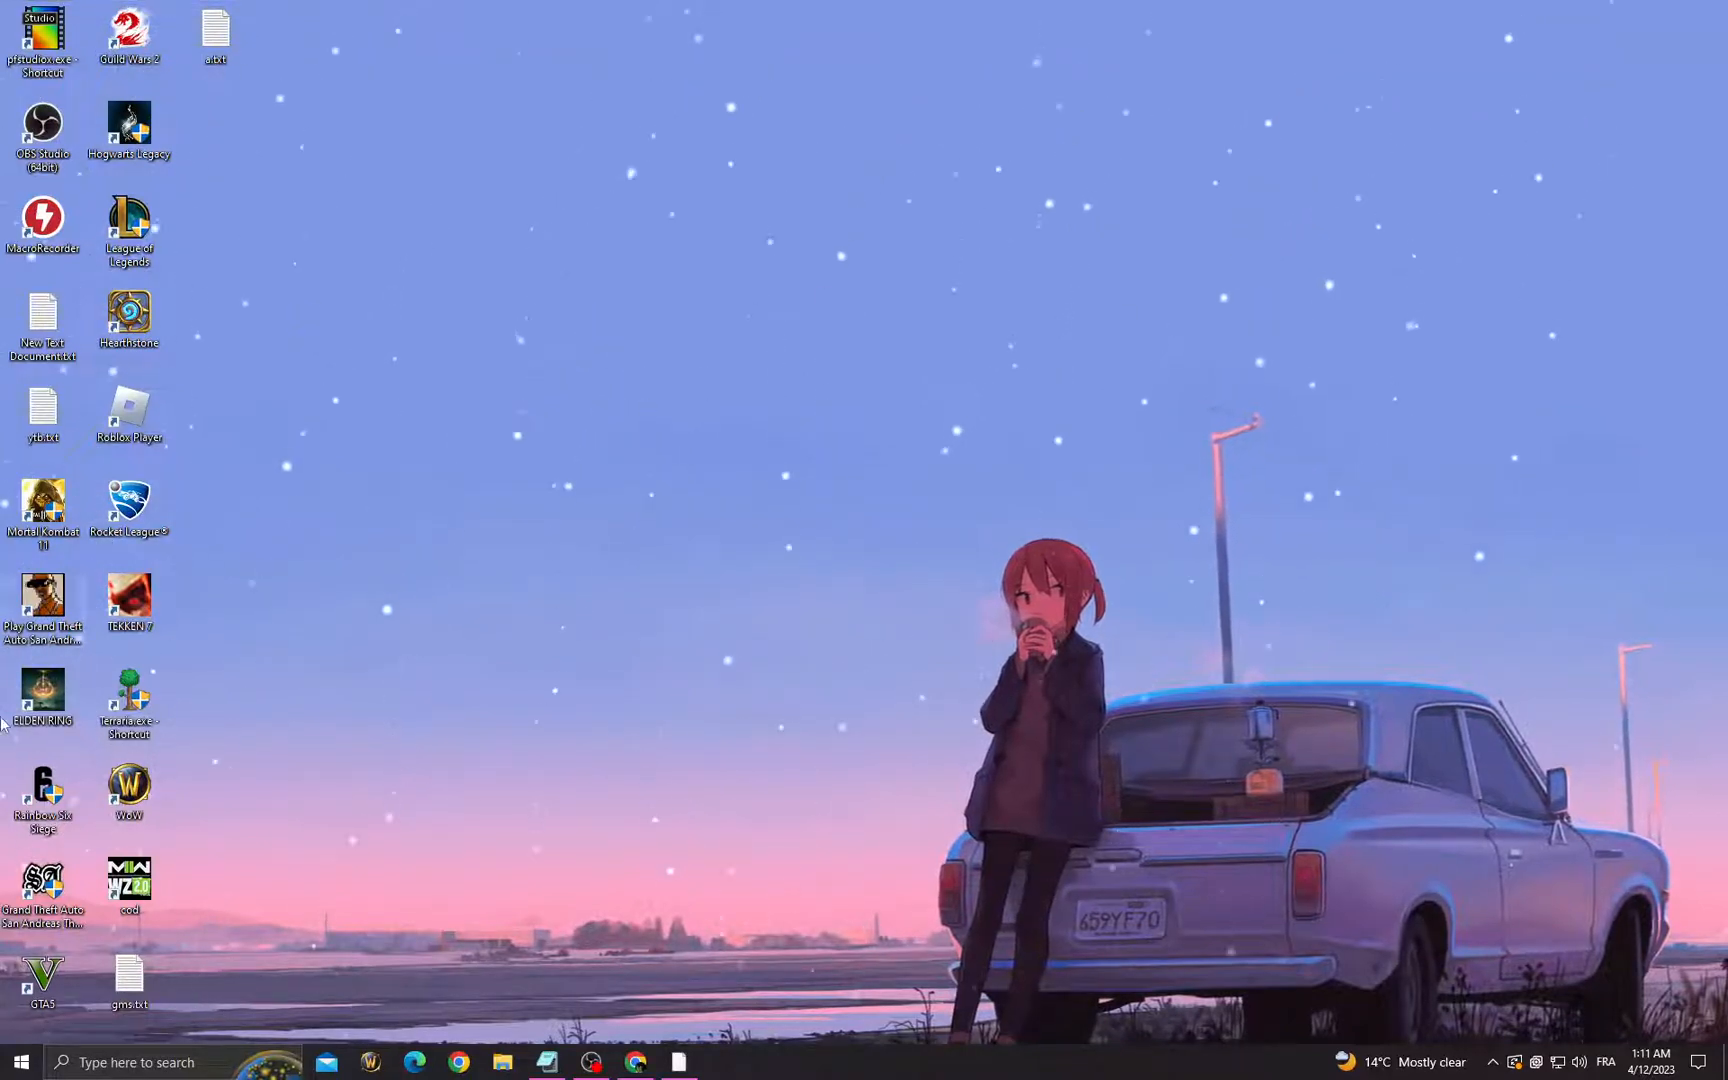
Step: Search 'win' to reach Windows Update, showing the 2023-04 cumulative update pending a restart
click(132, 1062)
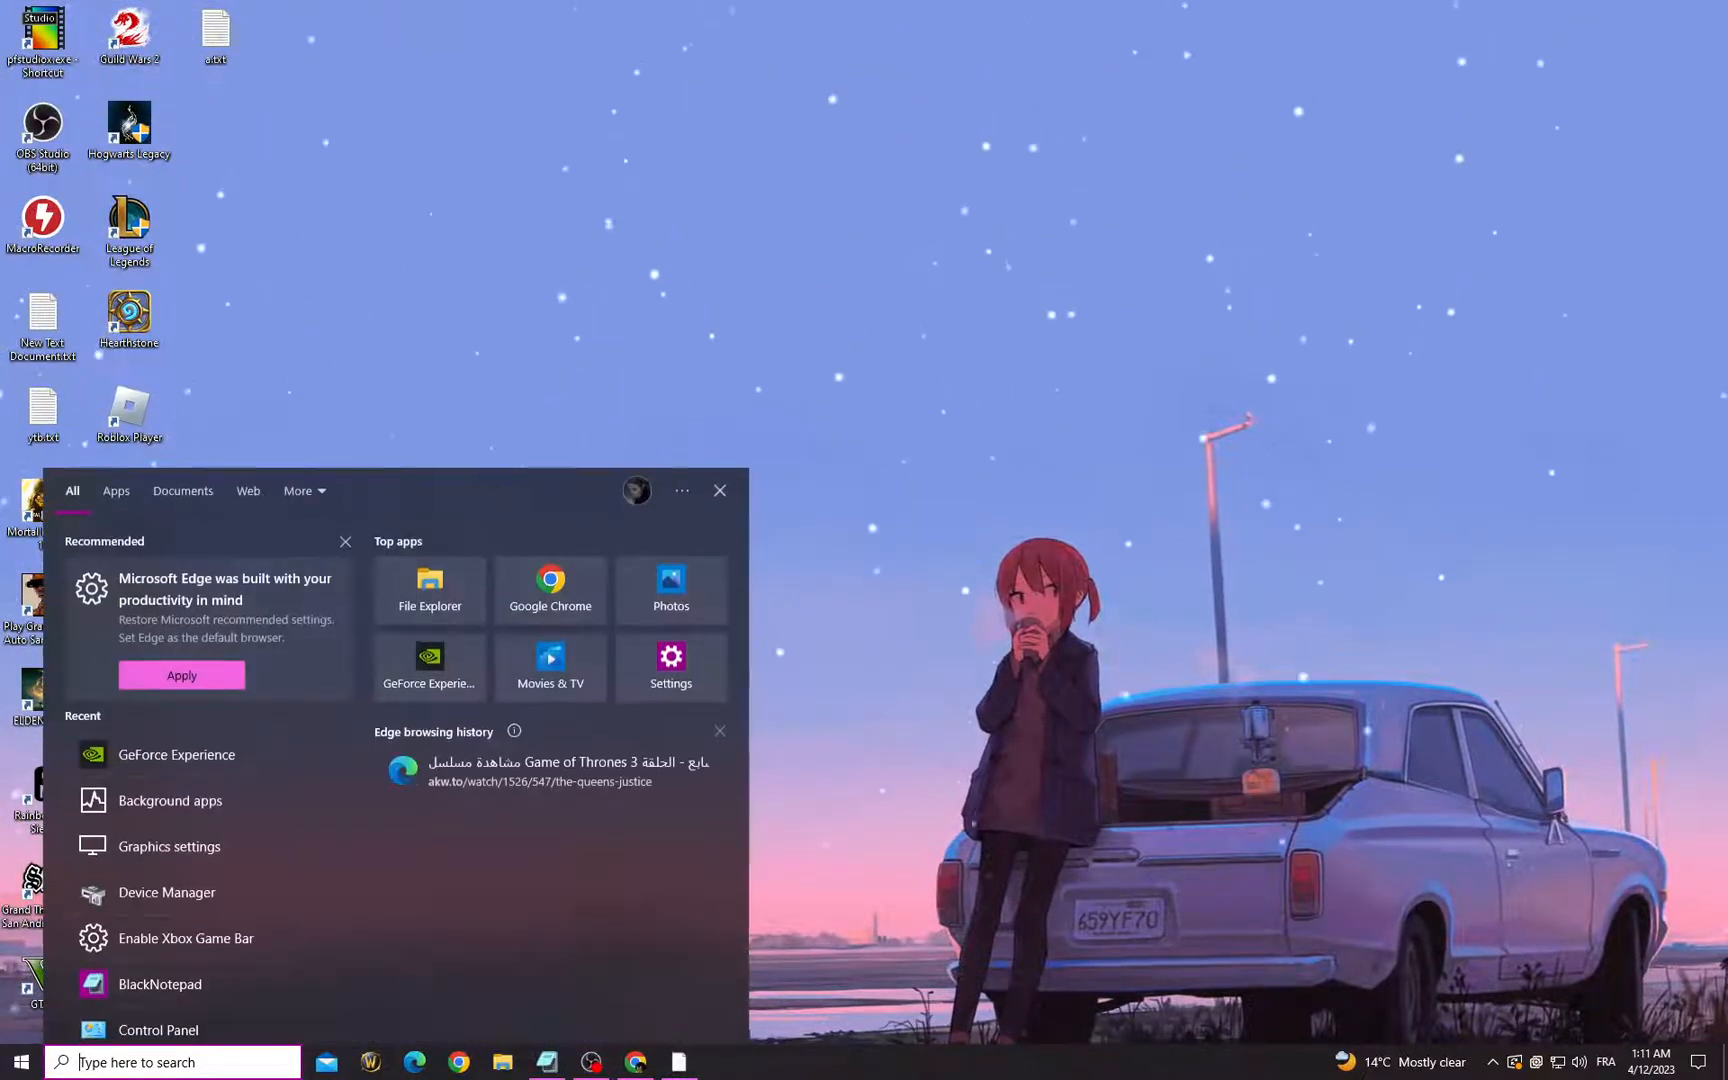
text(win)
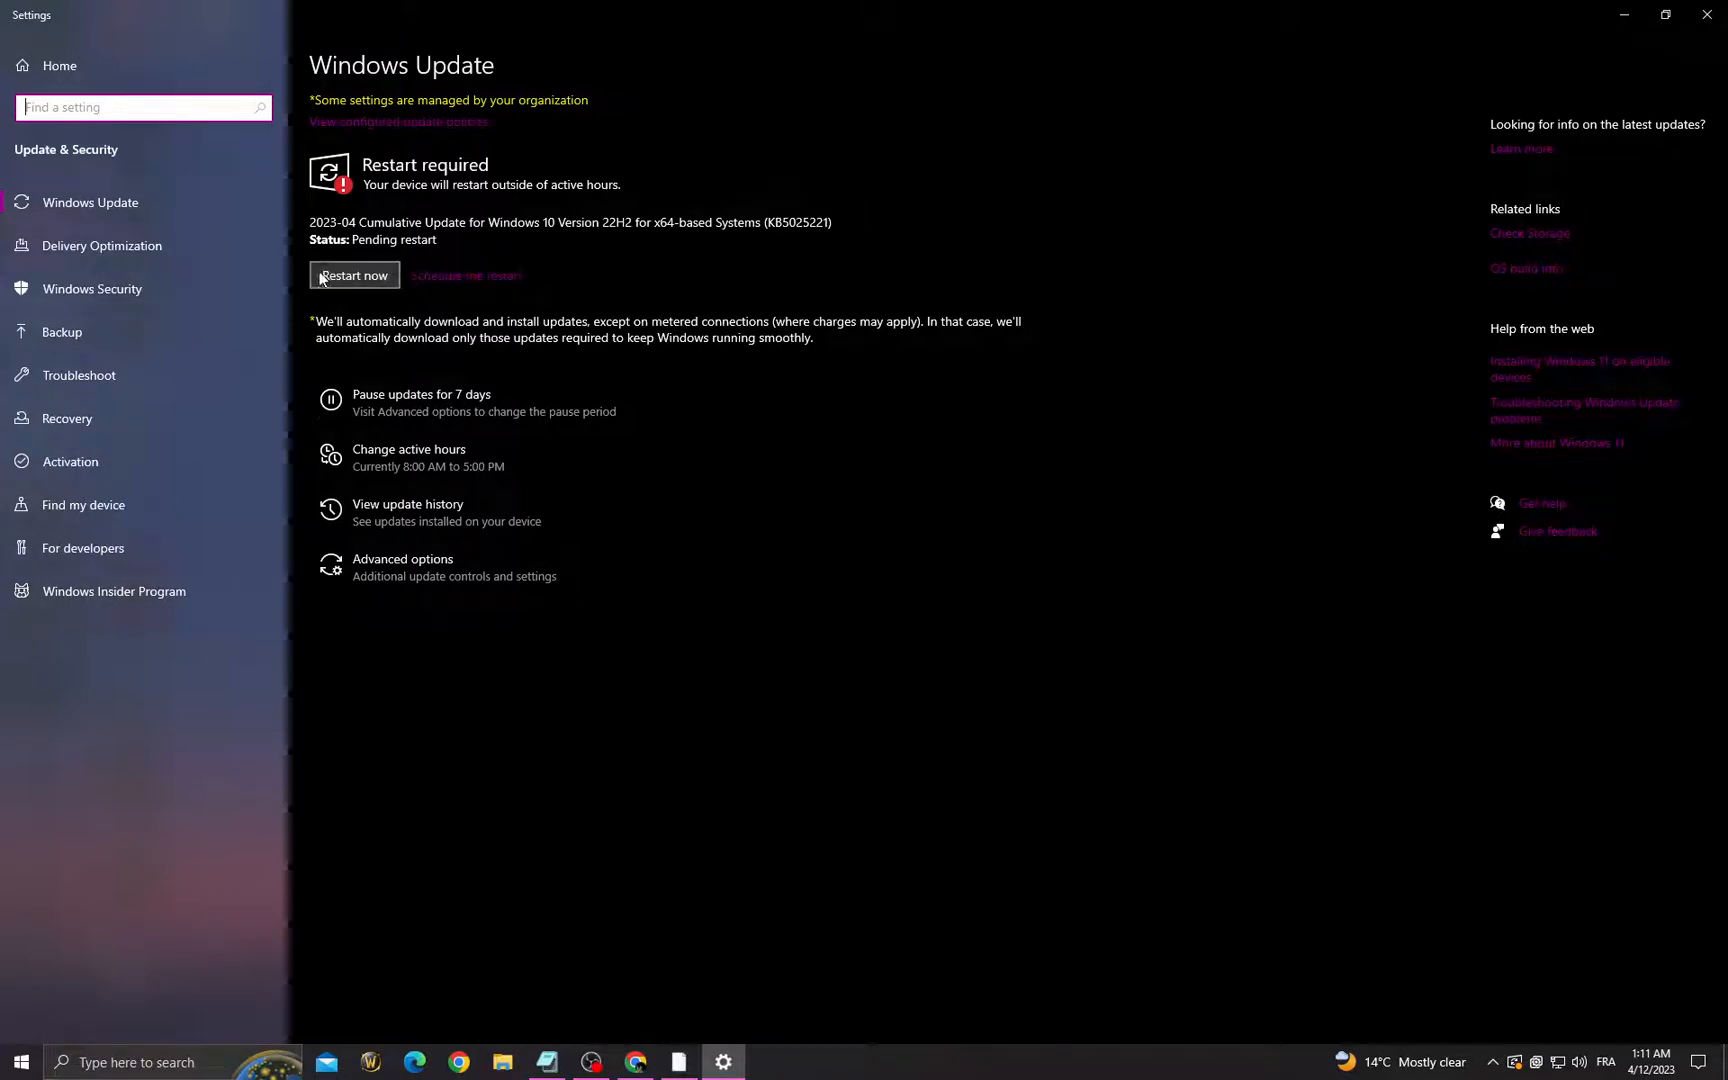
mouse_move(726, 160)
text(c)
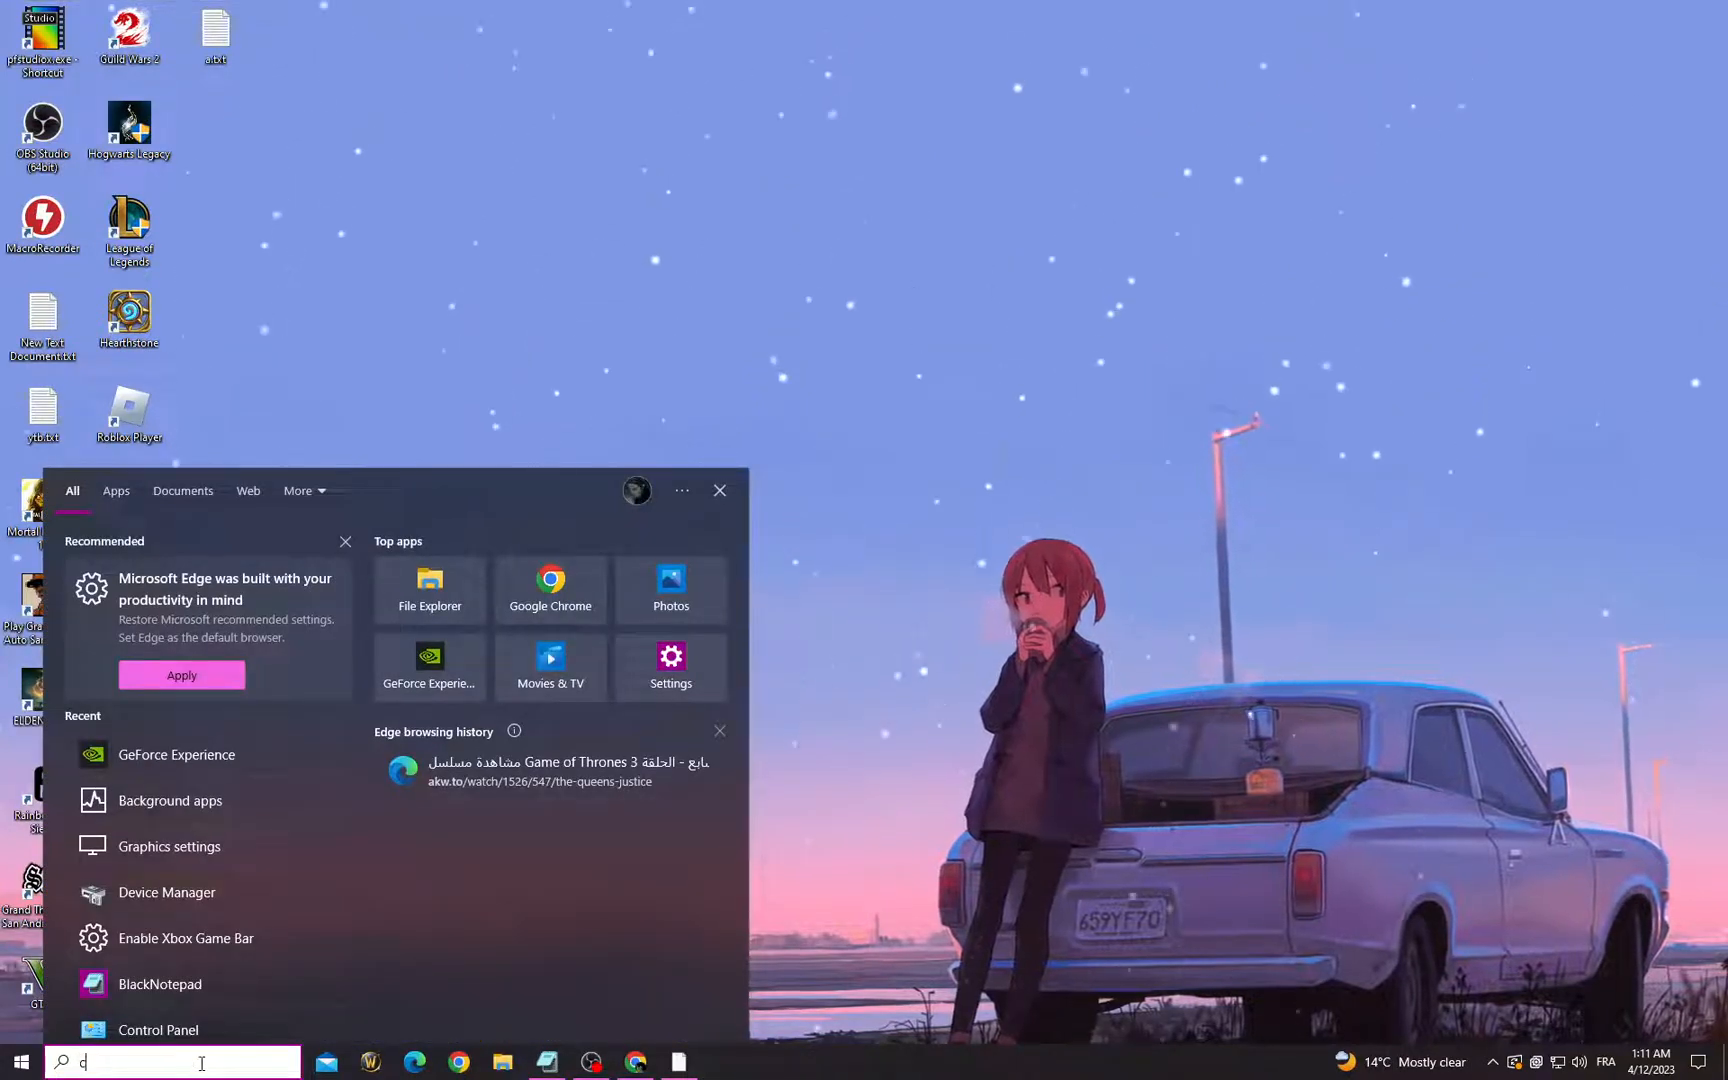
Step: Search Control Panel and view network status and tasks for the active Ethernet connection
text(ontrol Panel)
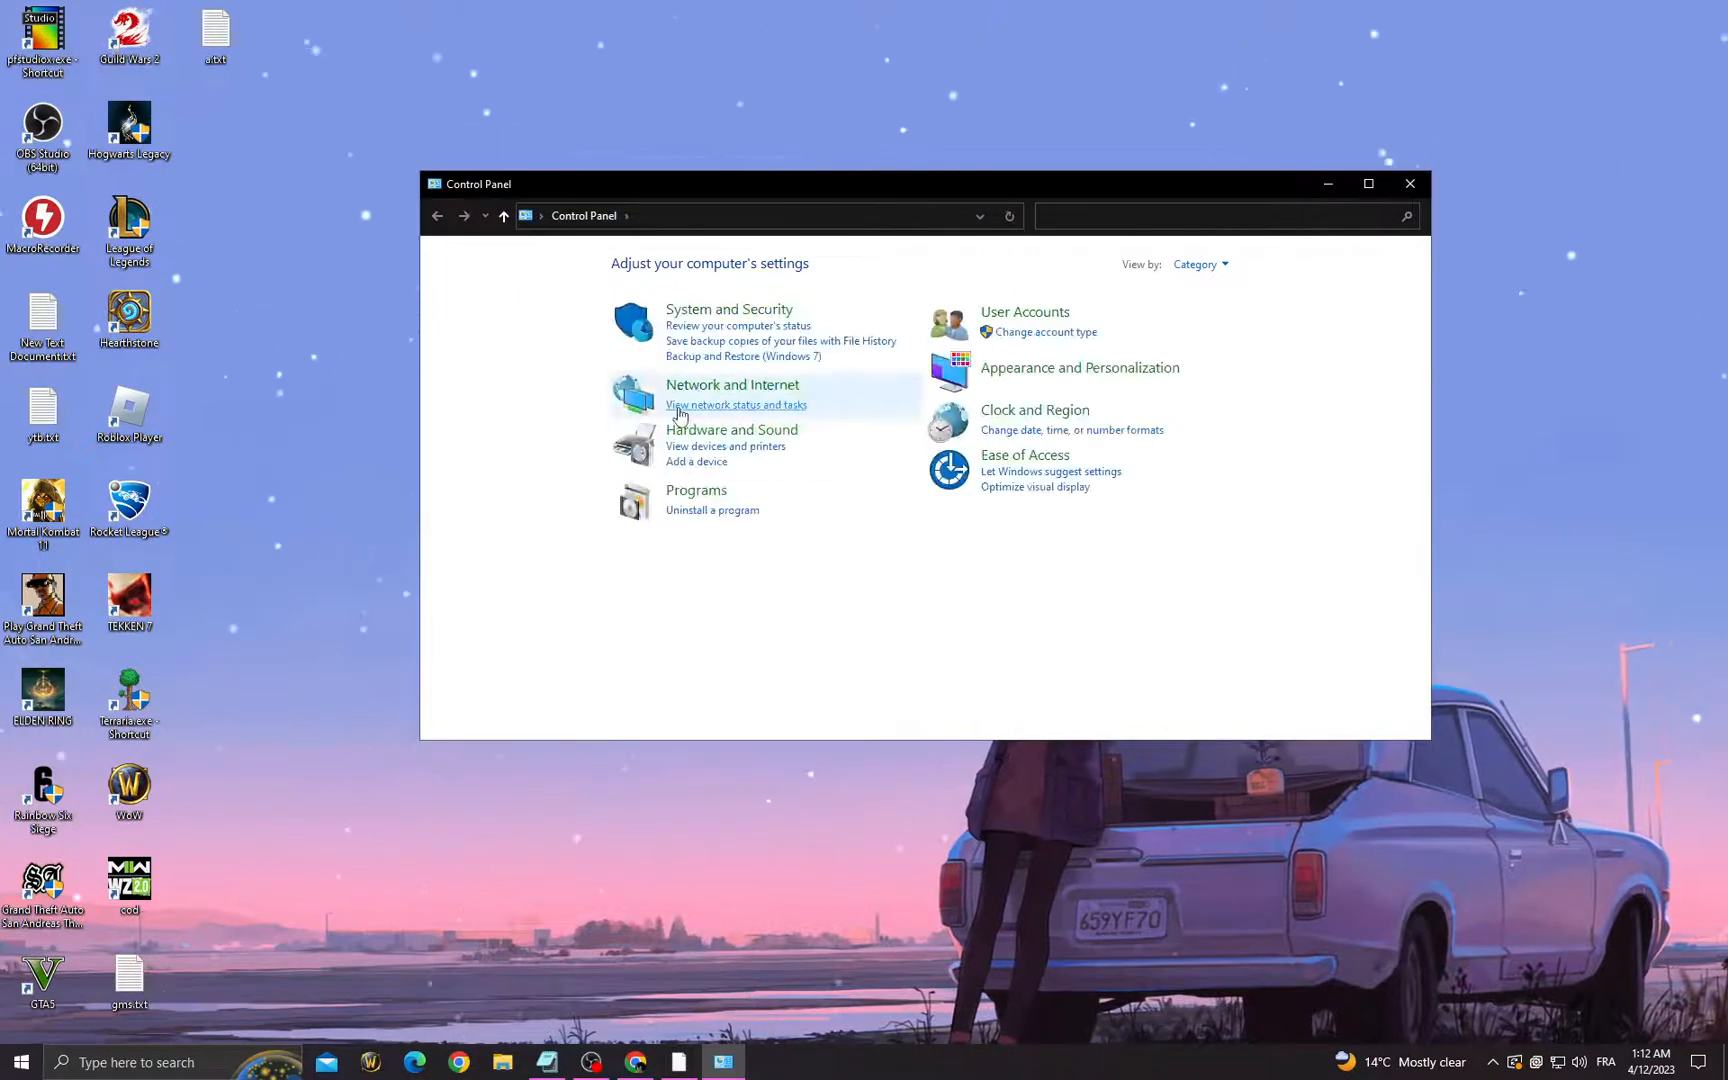
mouse_move(758, 420)
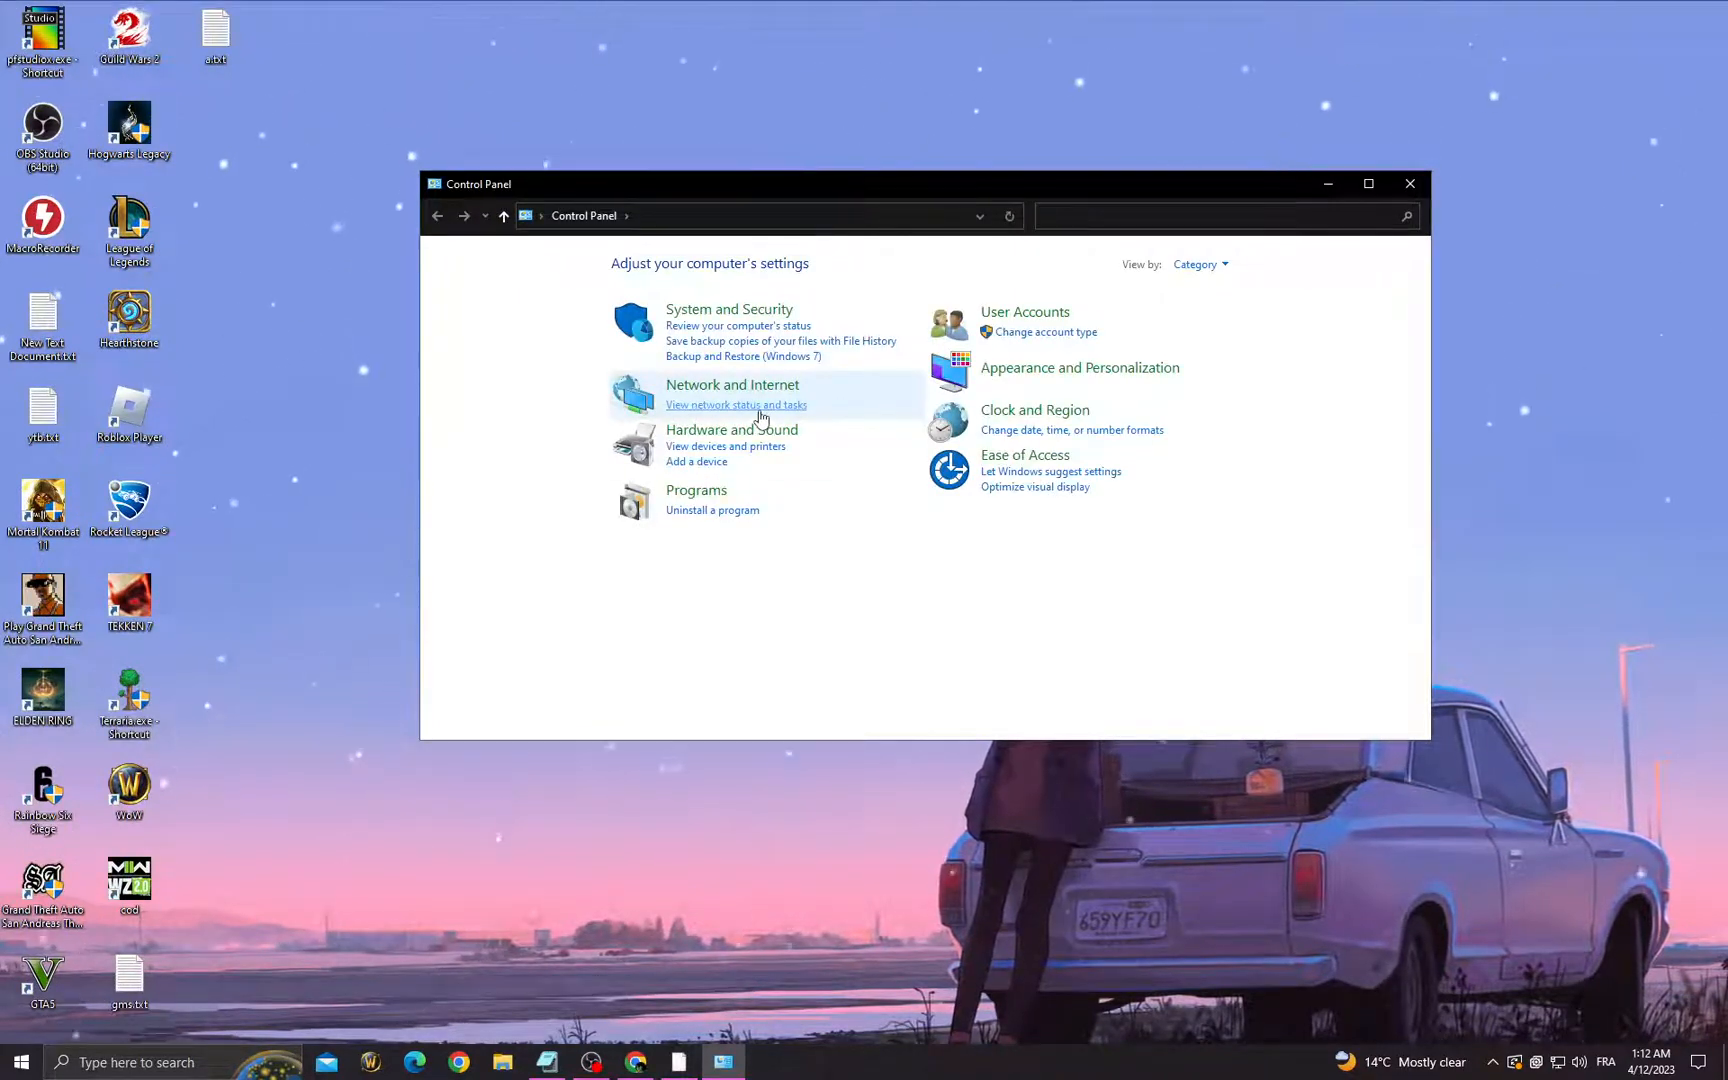
click(736, 404)
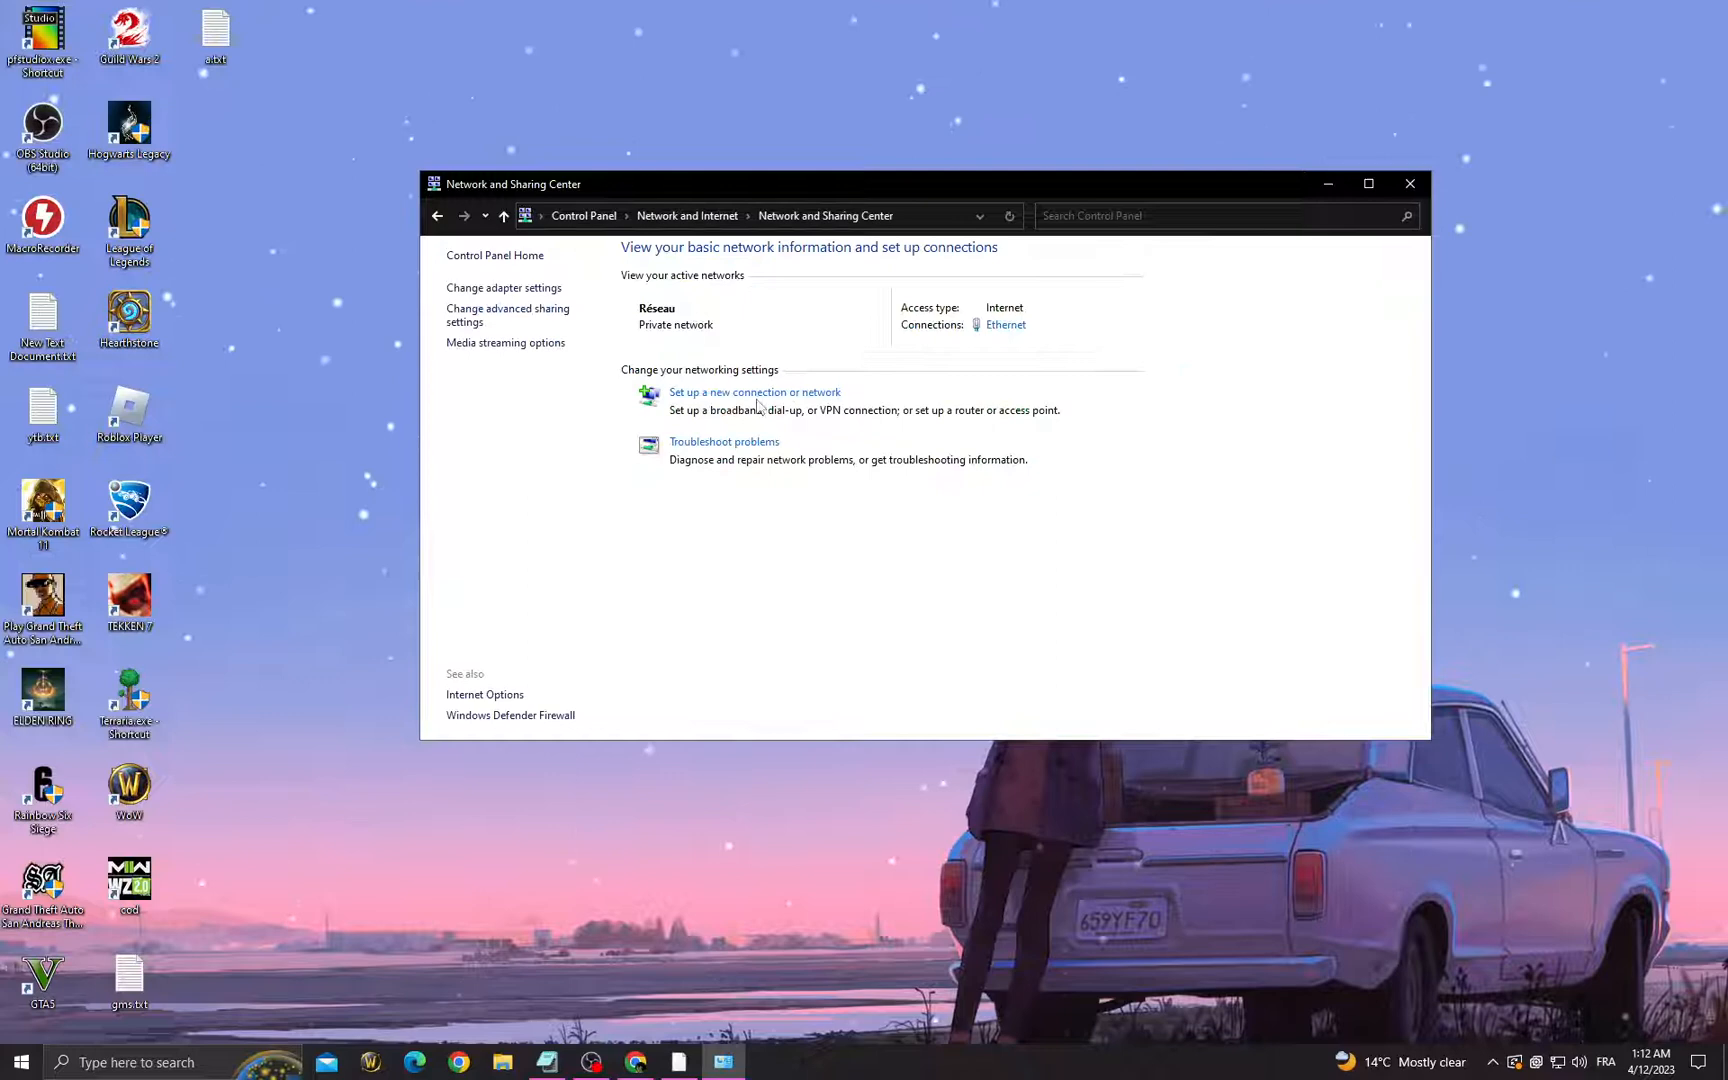
mouse_move(504, 288)
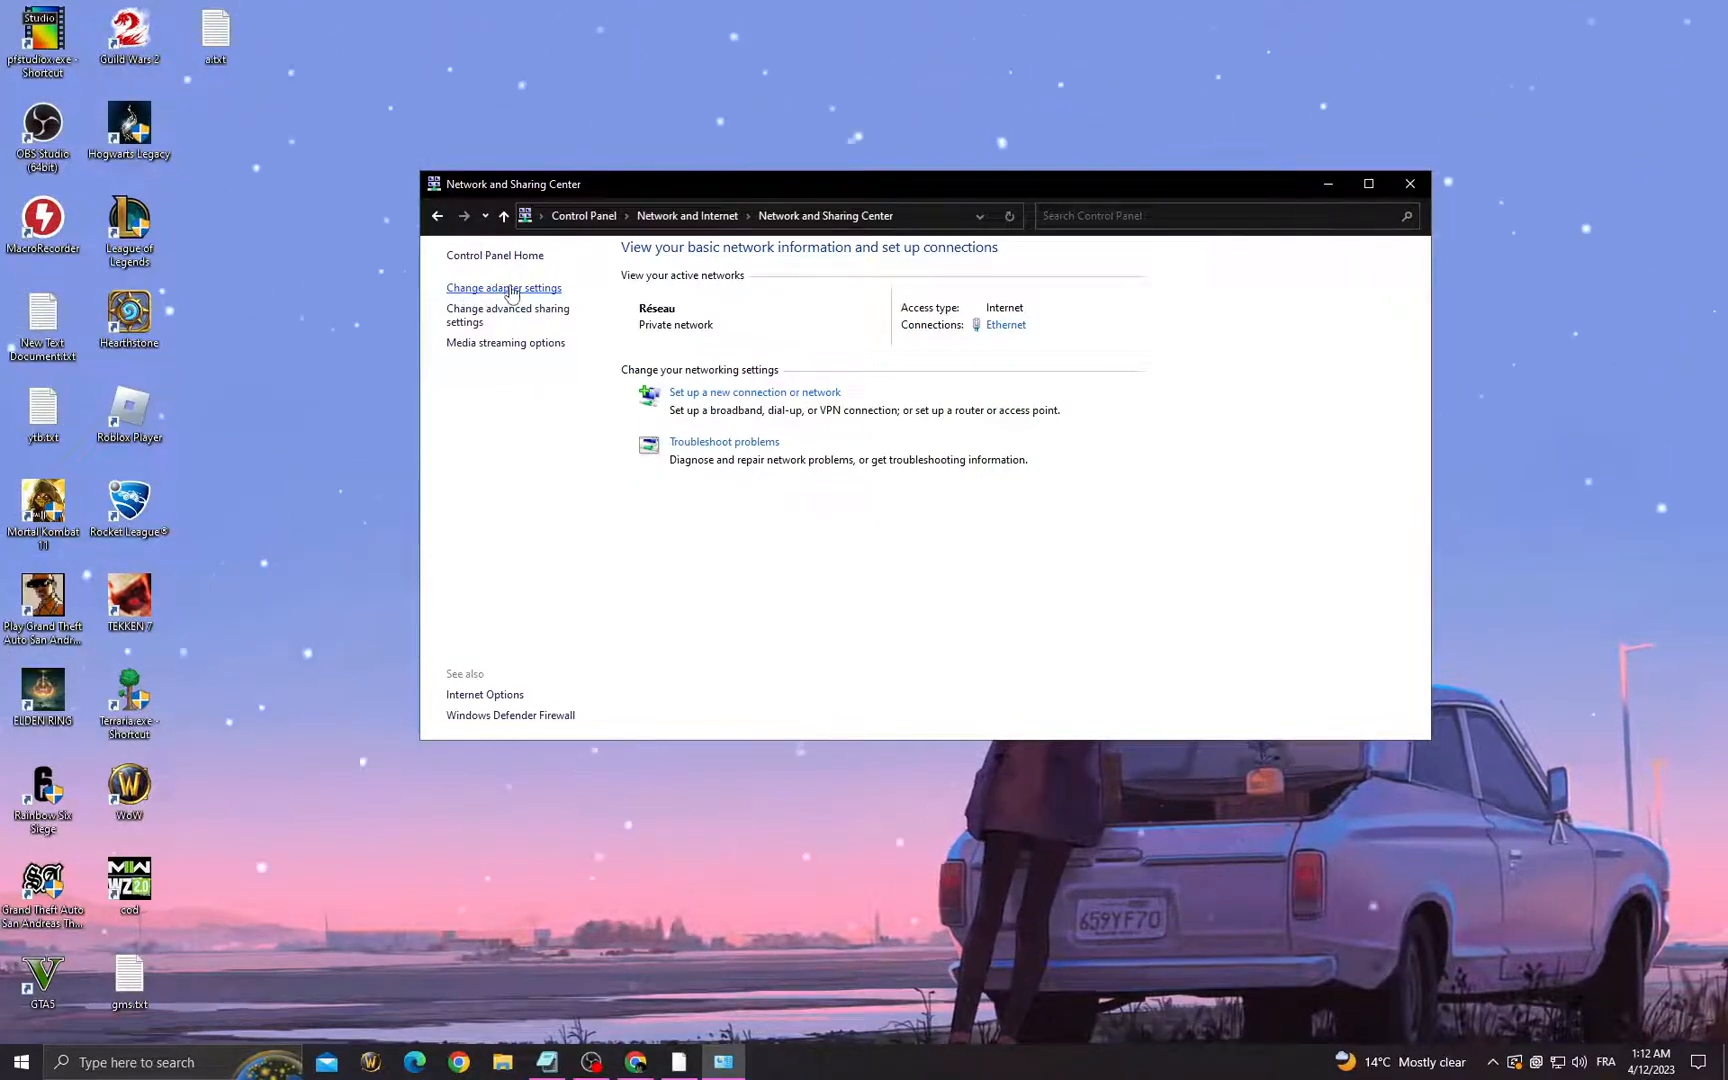
Step: In Change adapter settings, disable the Ethernet adapter
click(504, 288)
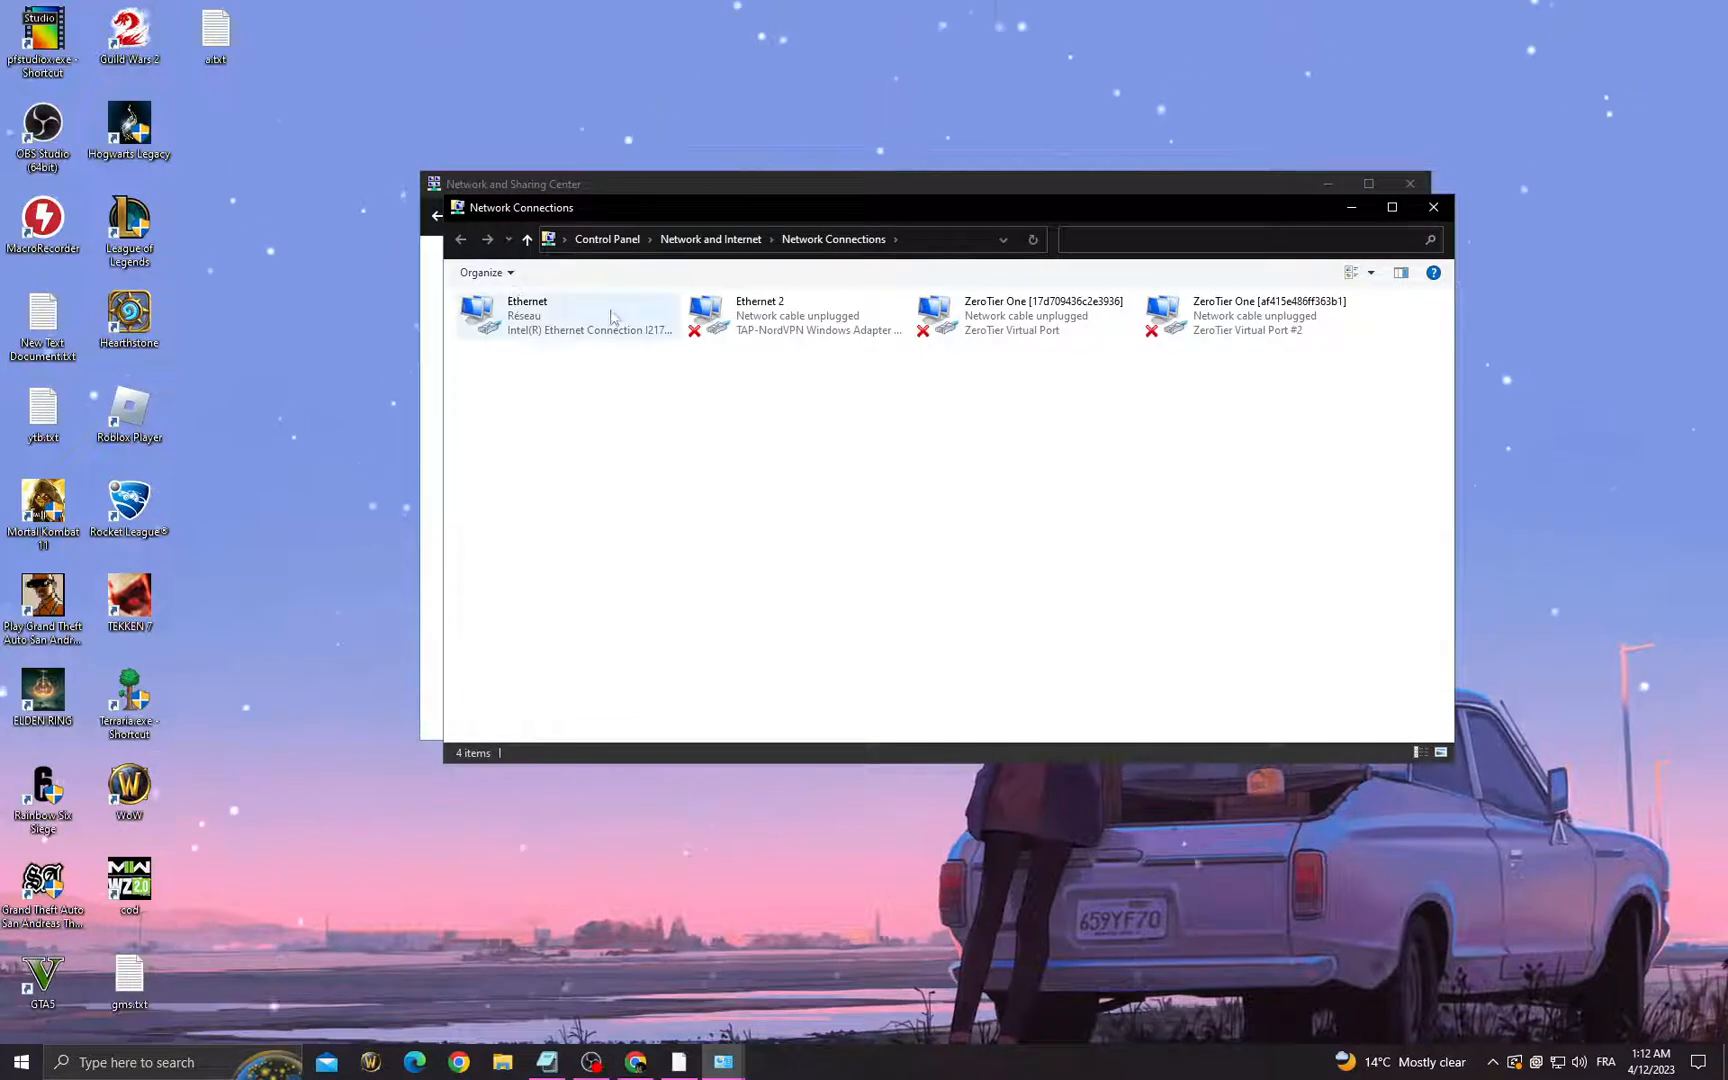
mouse_move(552, 320)
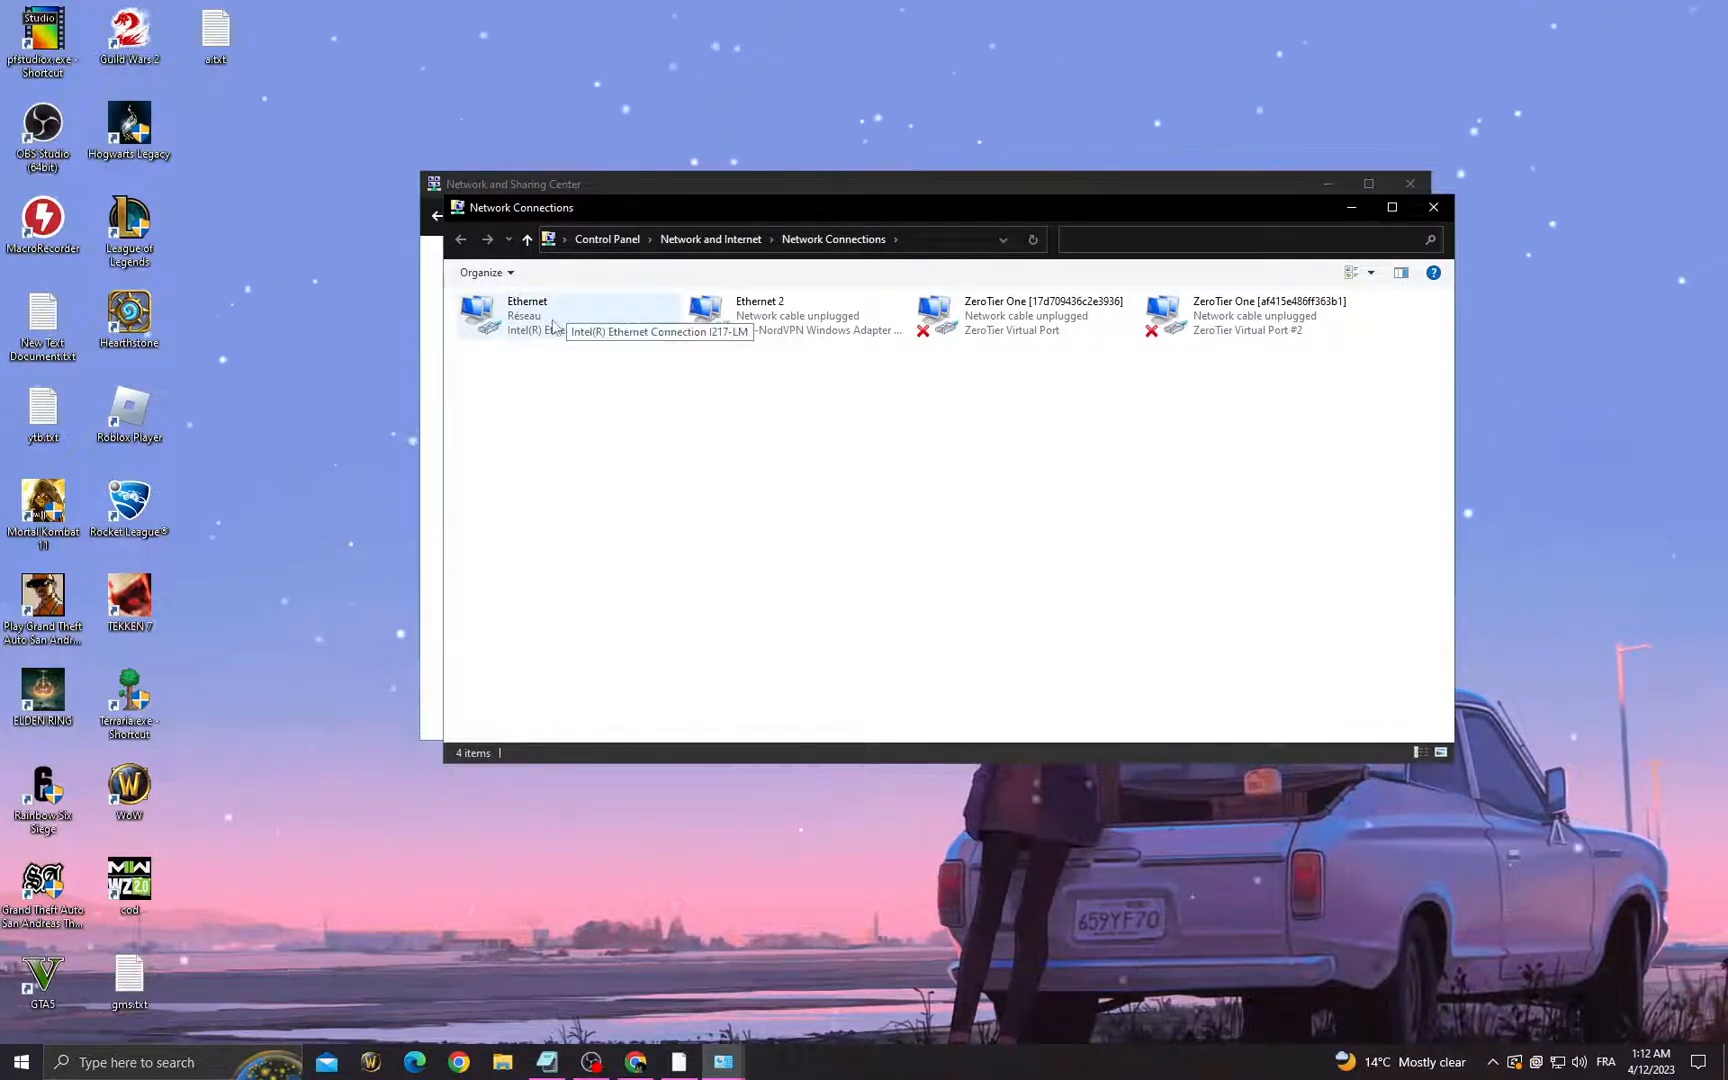
right_click(526, 316)
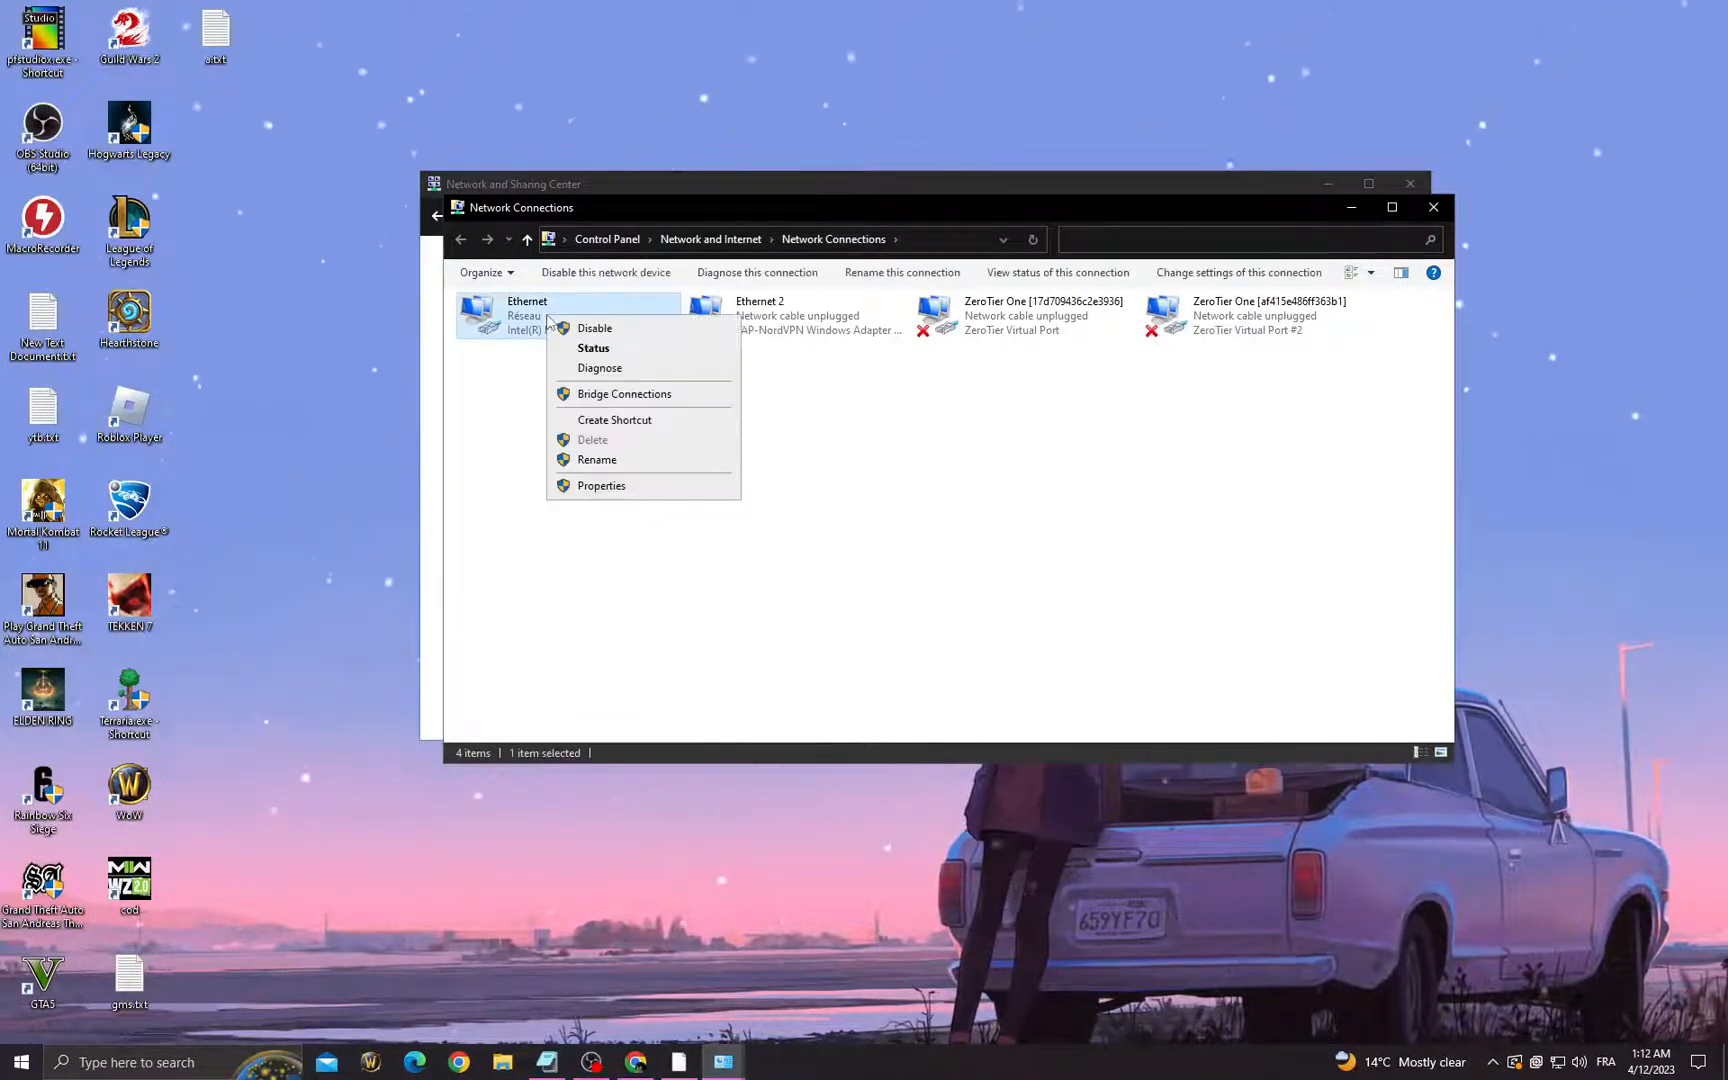
click(594, 328)
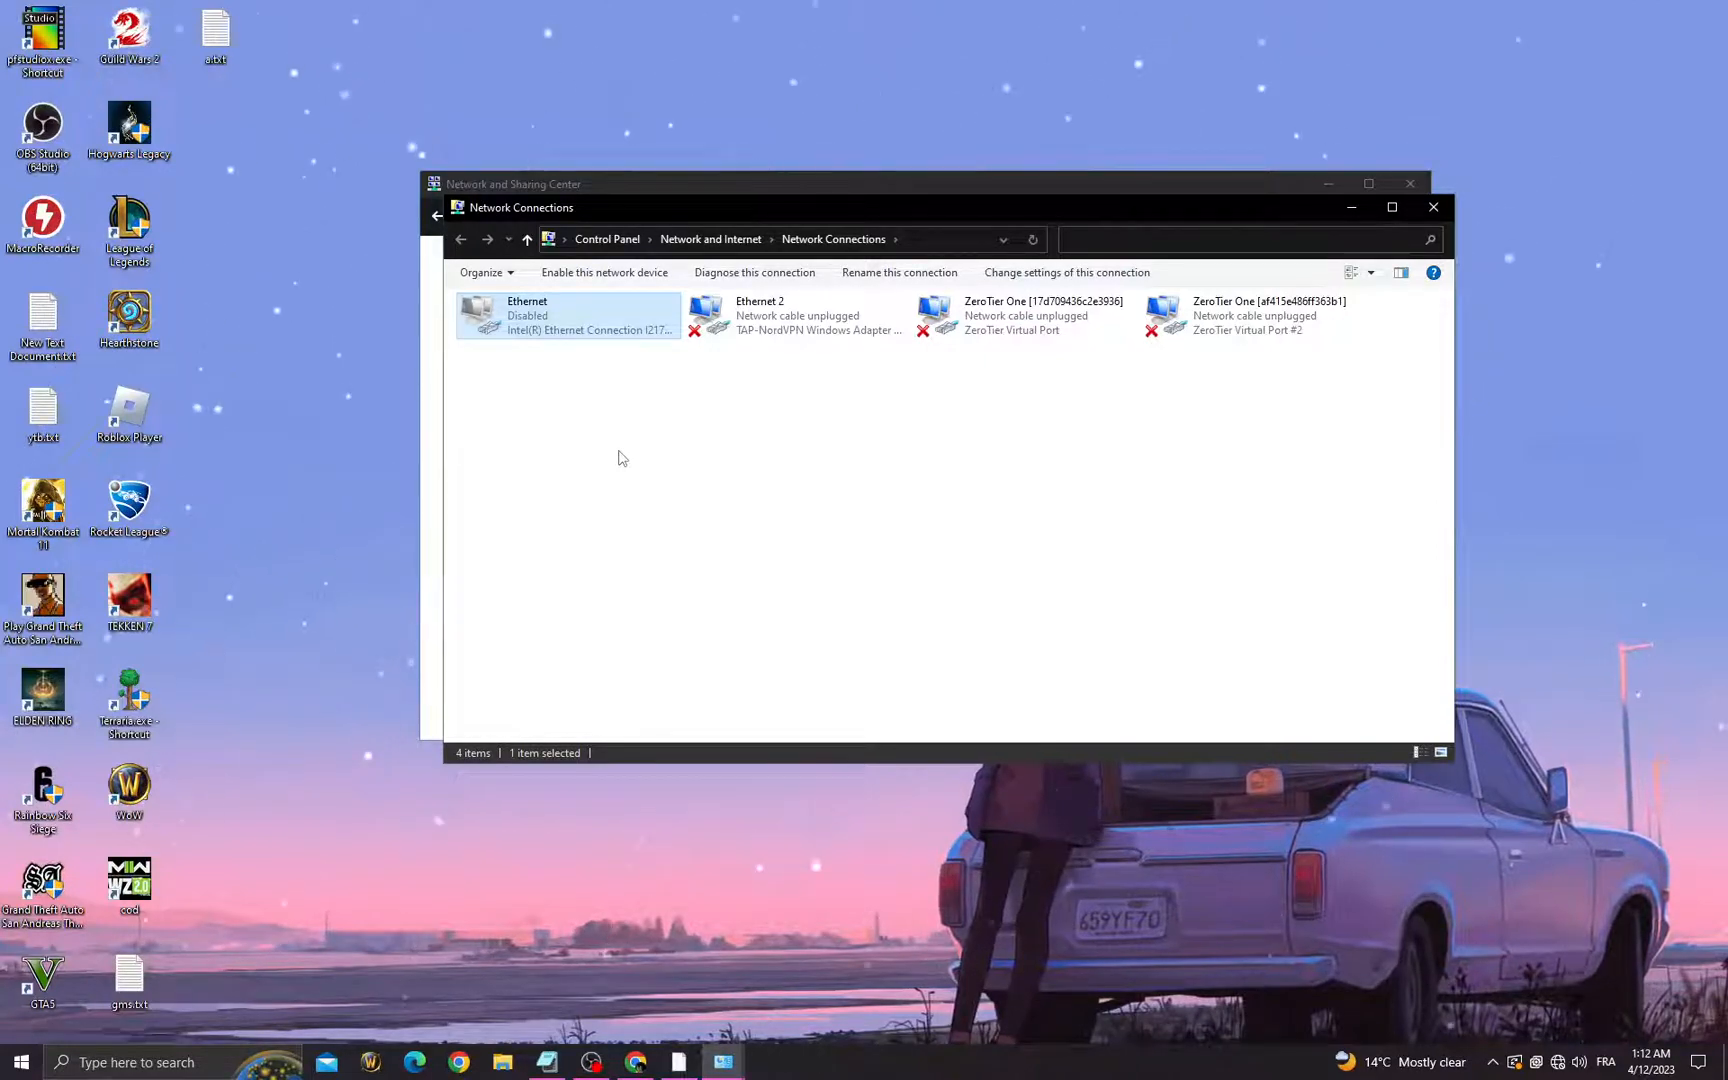
Step: Re-enable the Ethernet adapter and close the Network Connections list
right_click(526, 316)
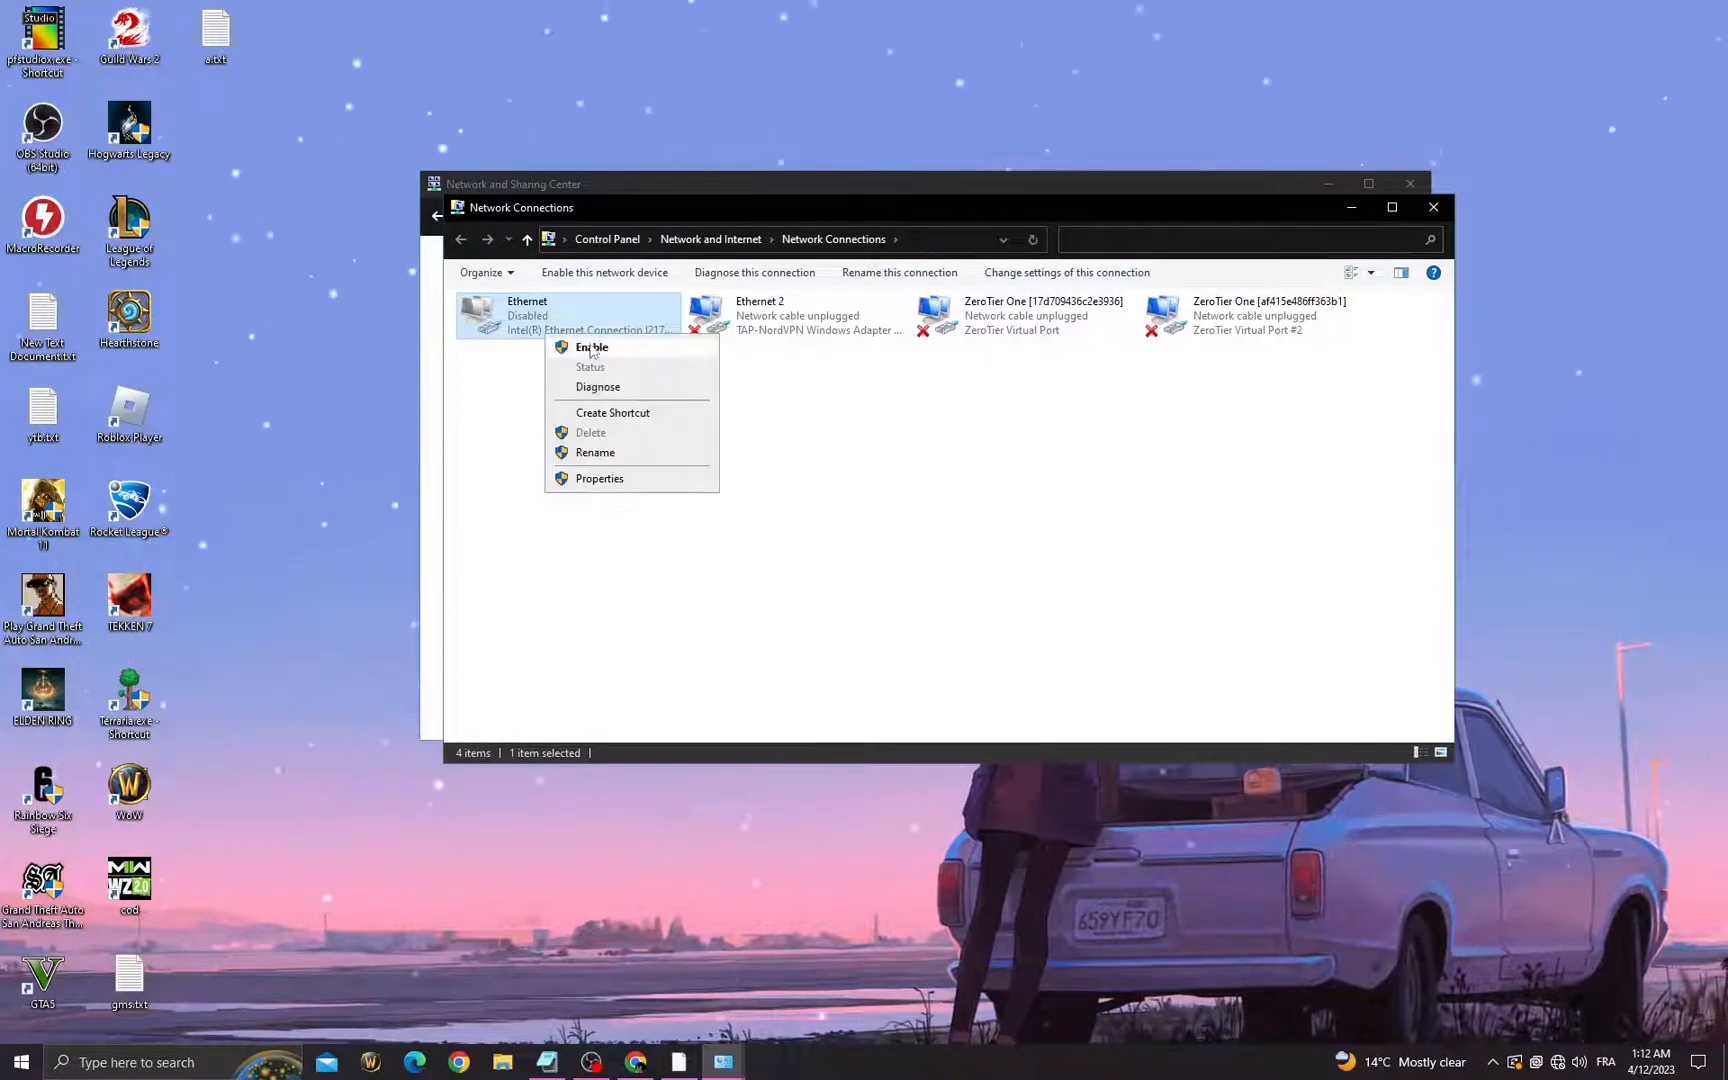
click(592, 348)
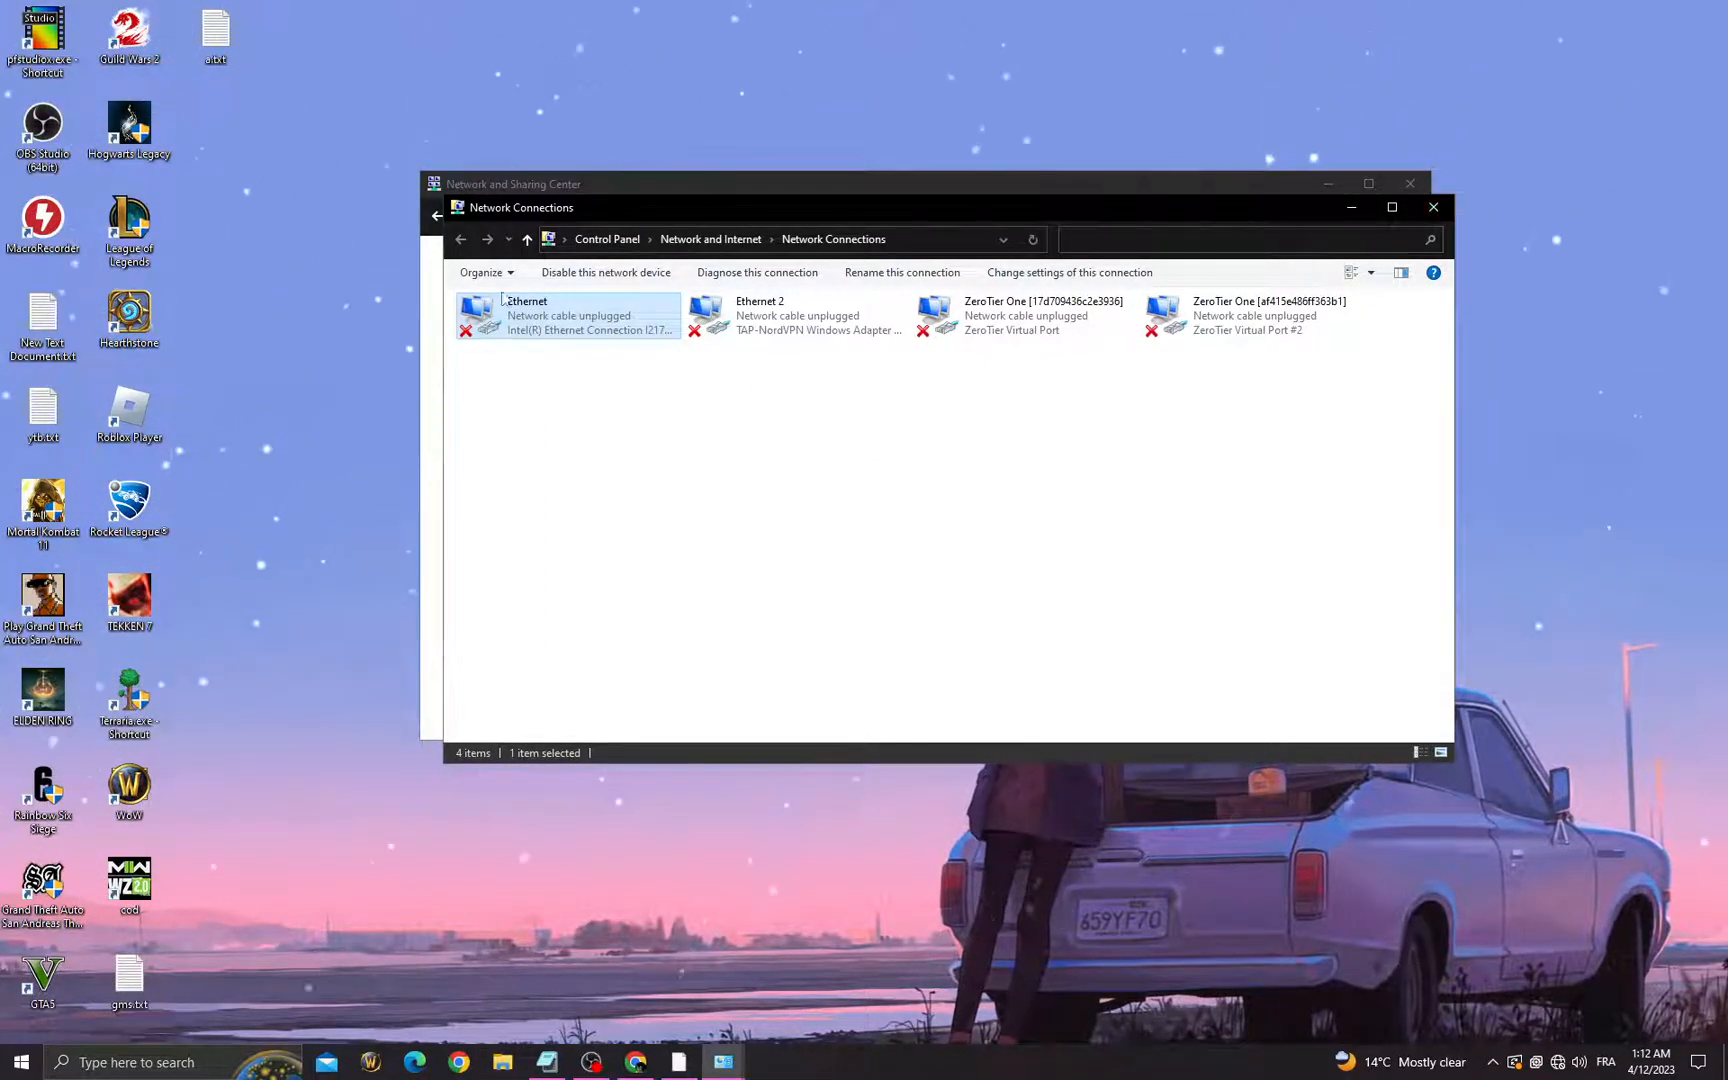
click(438, 214)
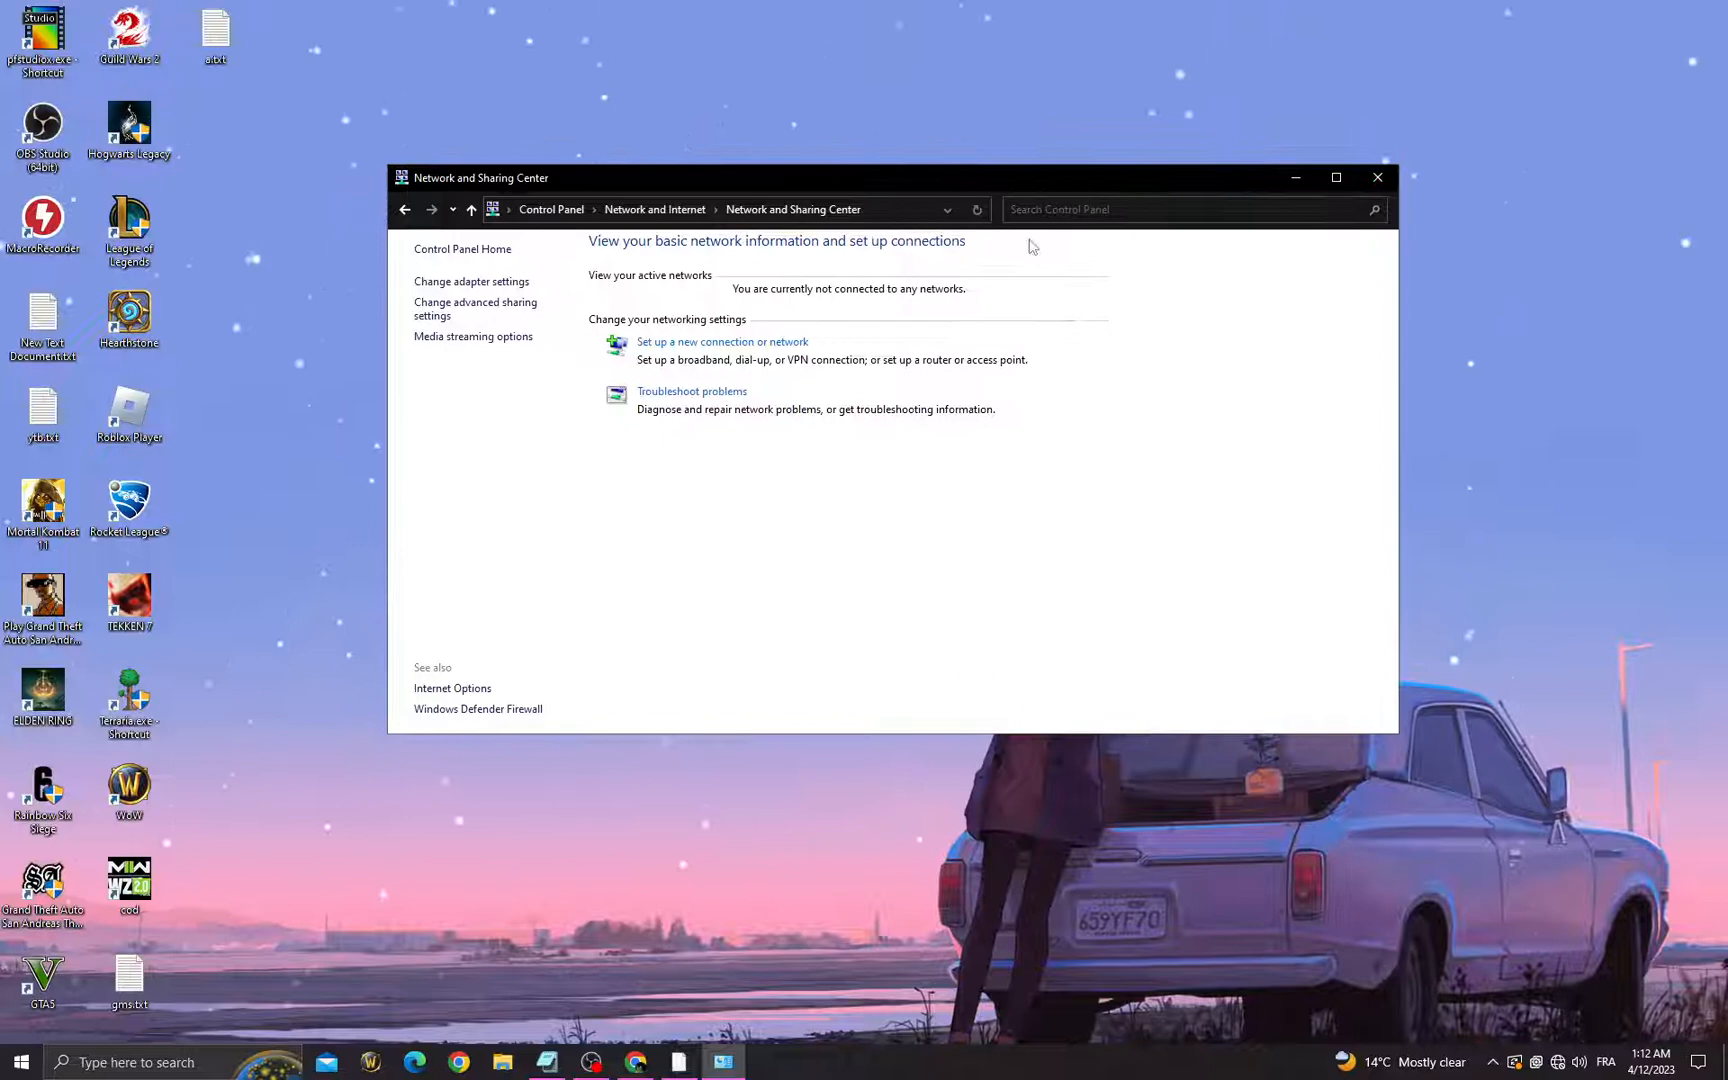
Step: Reach the Ethernet connection's properties from Network and Sharing Center
click(404, 210)
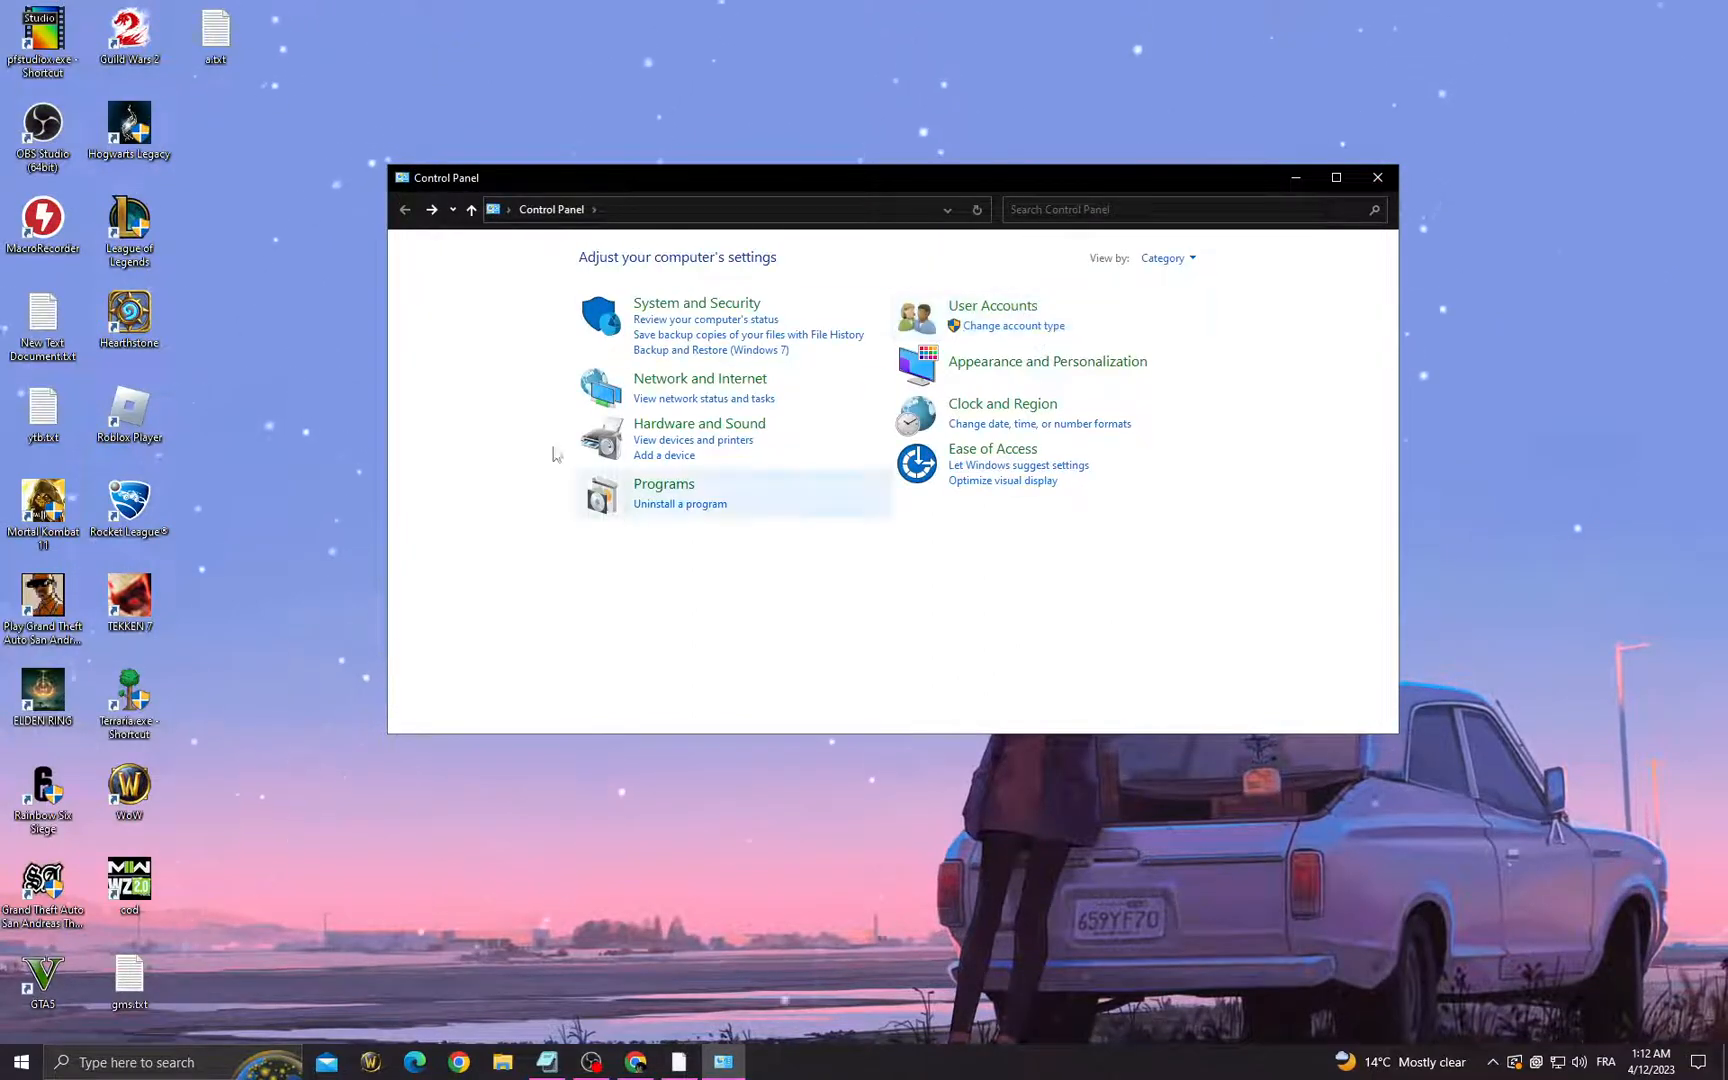
click(704, 398)
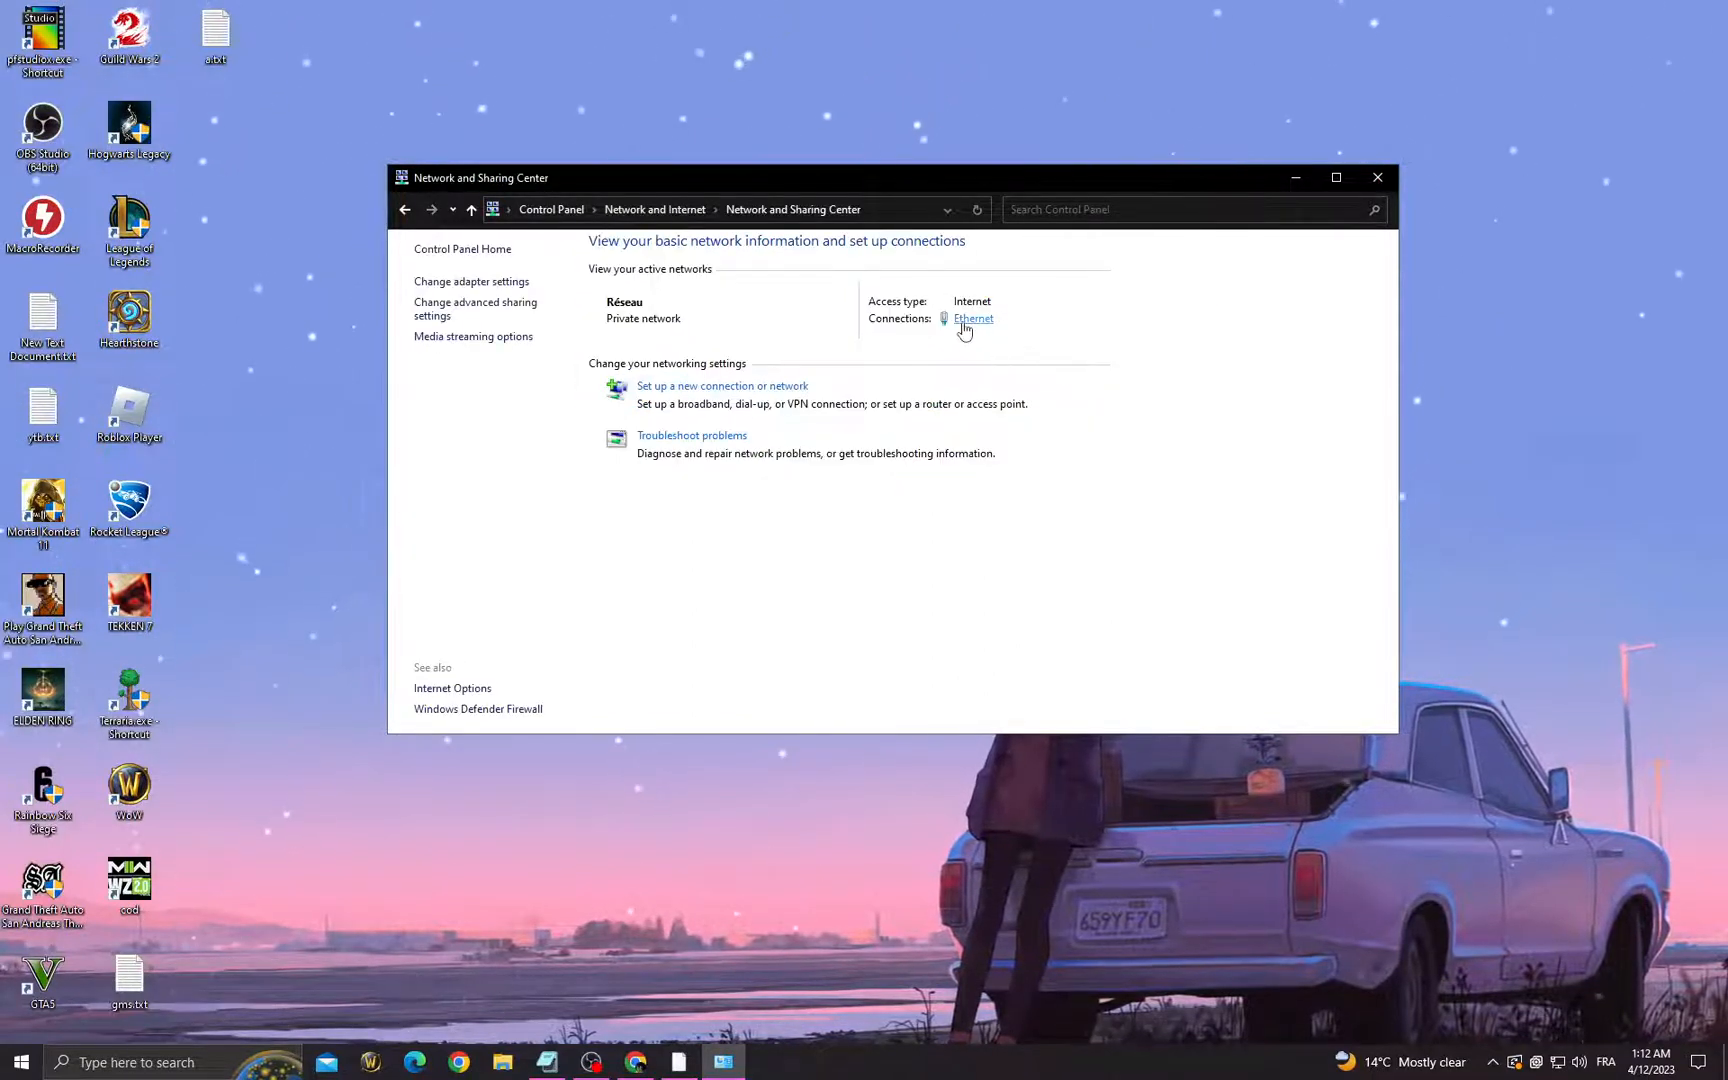
click(974, 318)
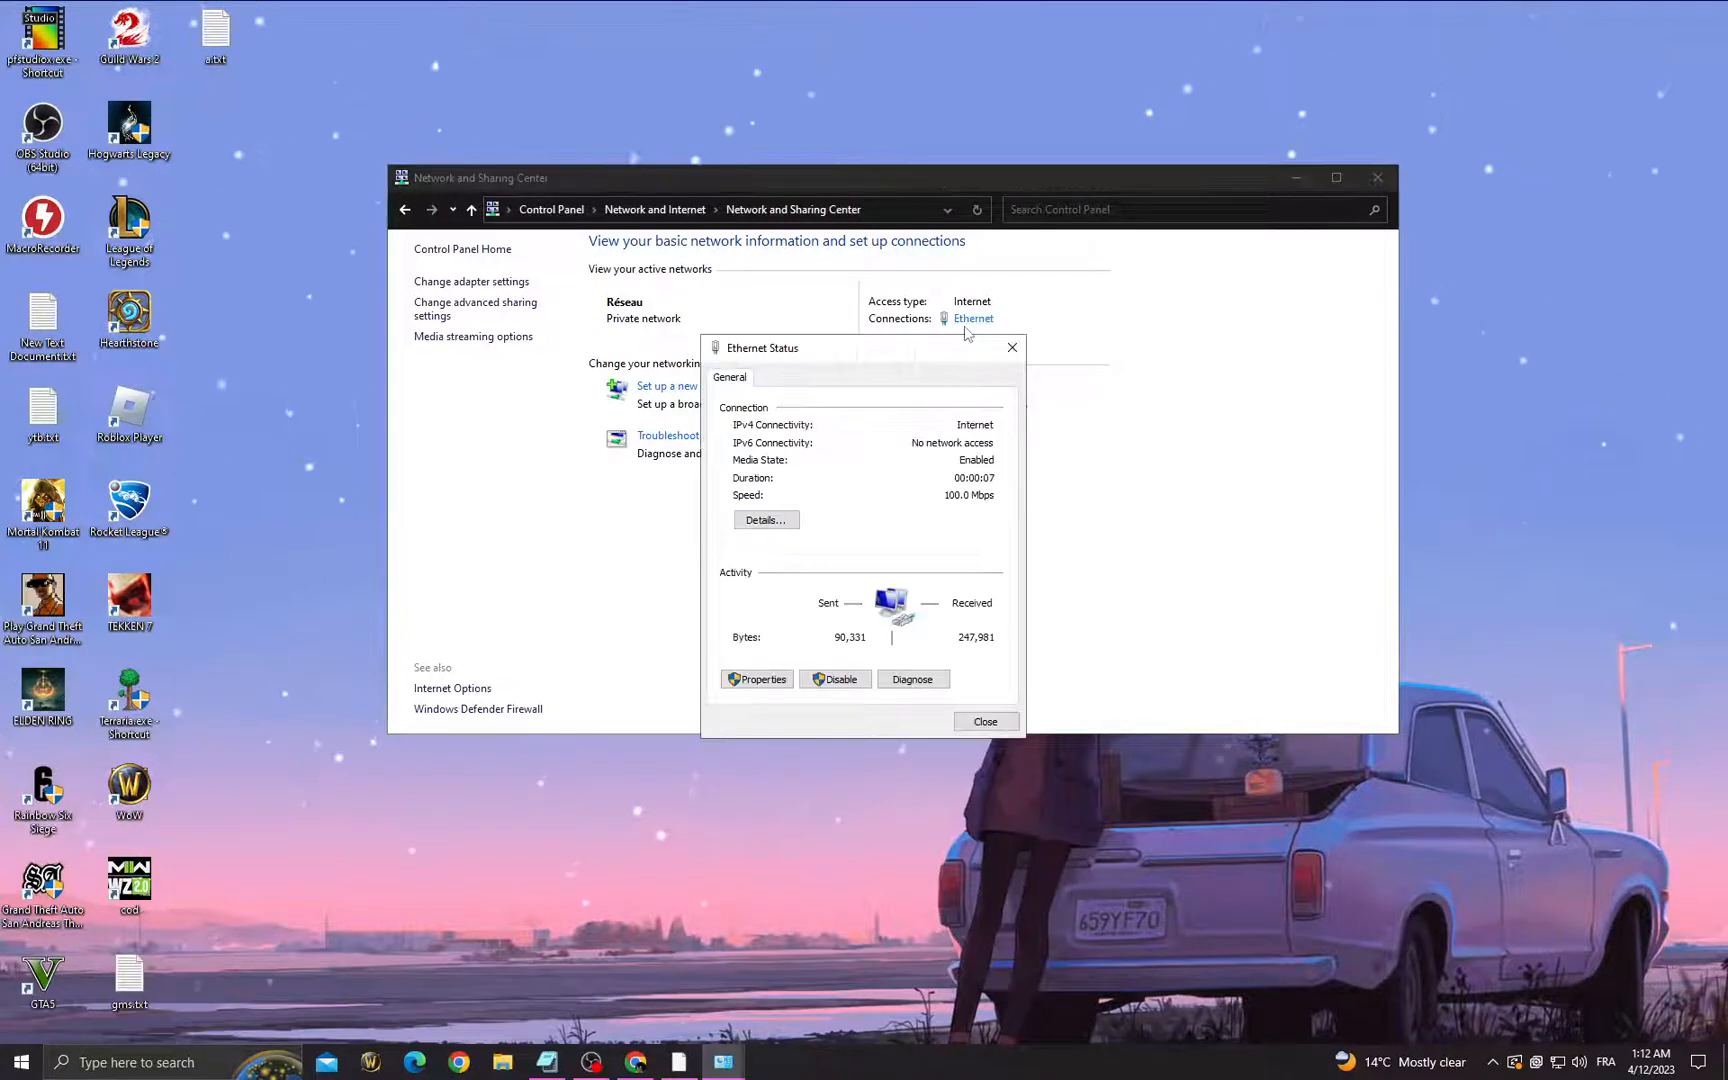
click(758, 678)
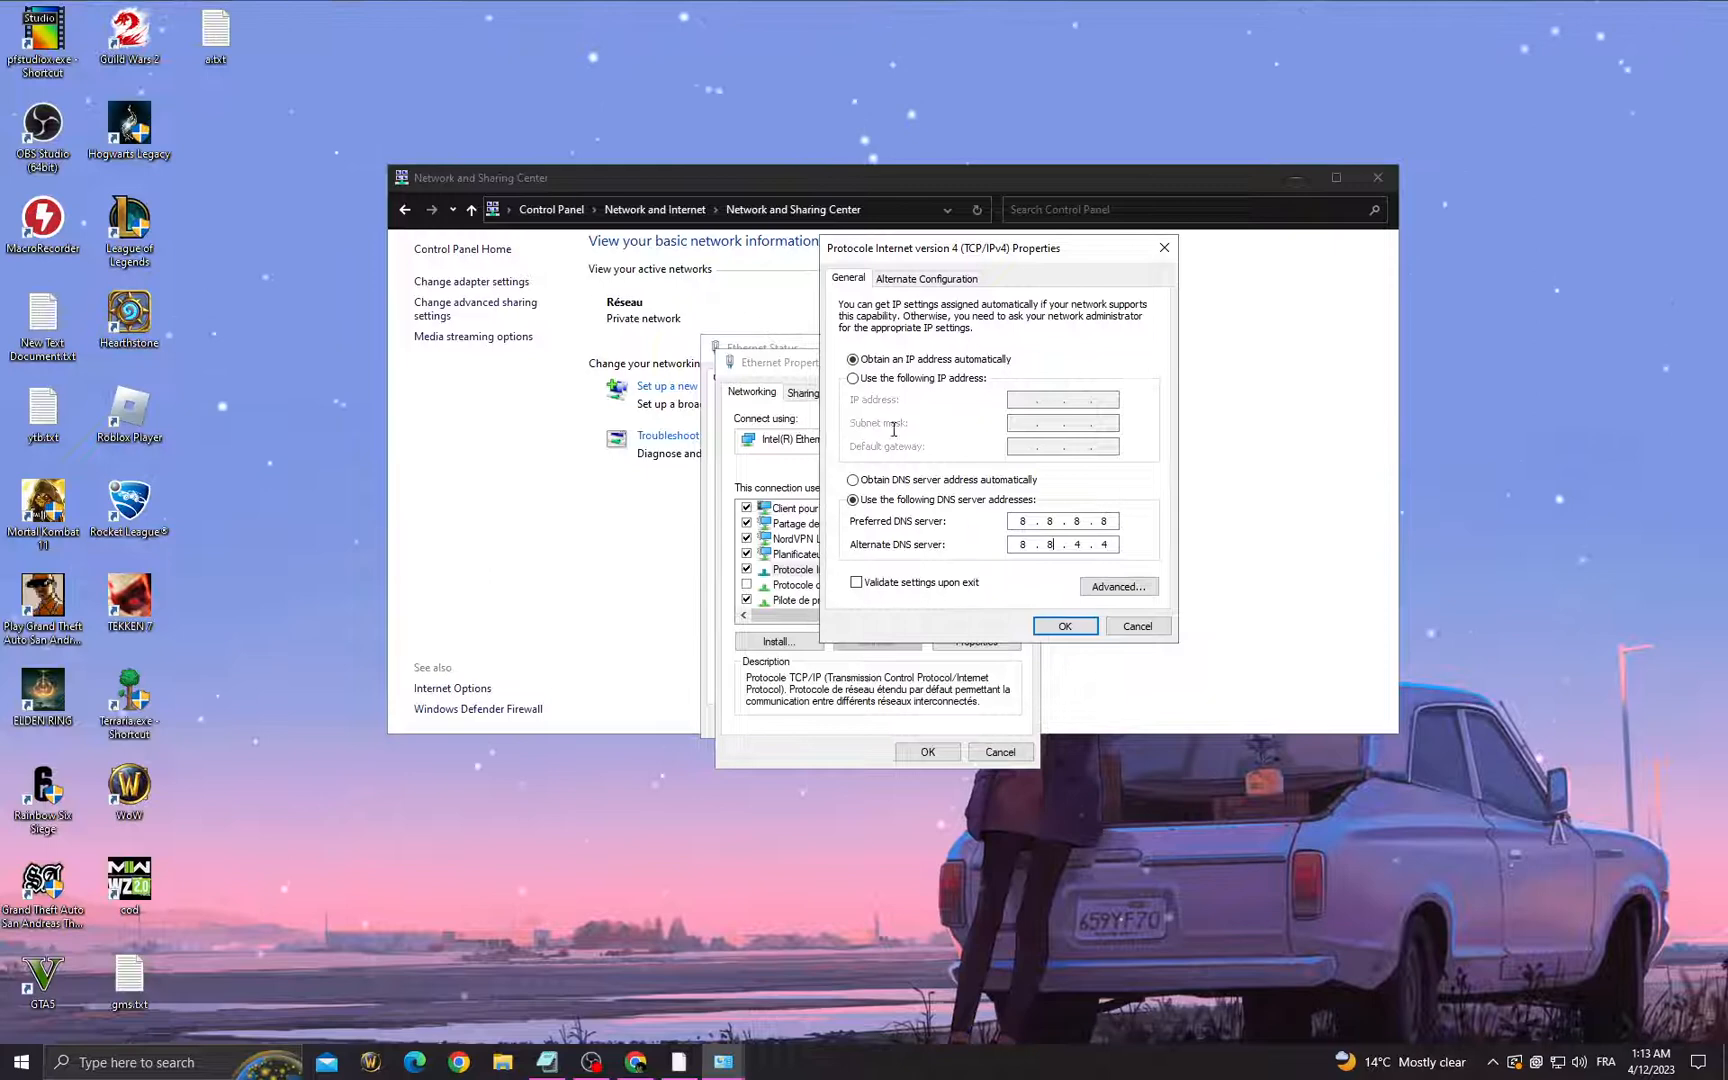
Step: Confirm IPv4 DNS servers 8.8.8.8 and 8.8.4.4 and close the Ethernet properties
click(1062, 624)
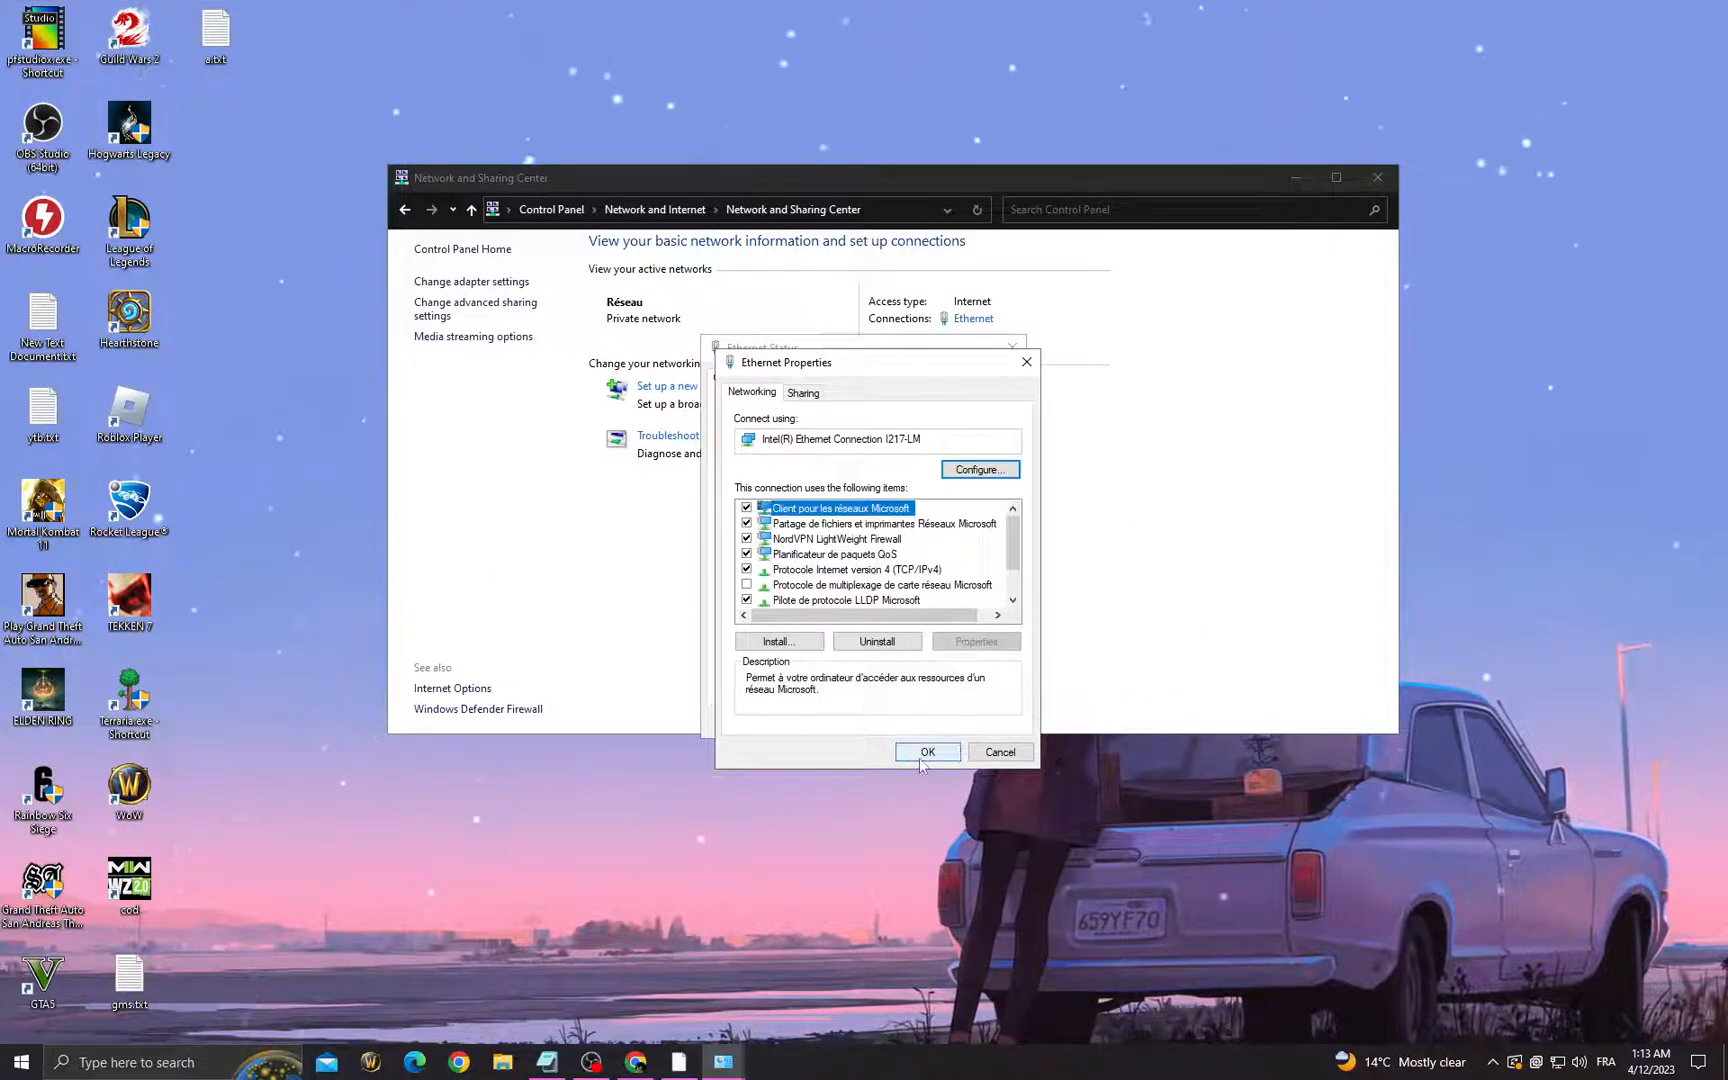
click(926, 752)
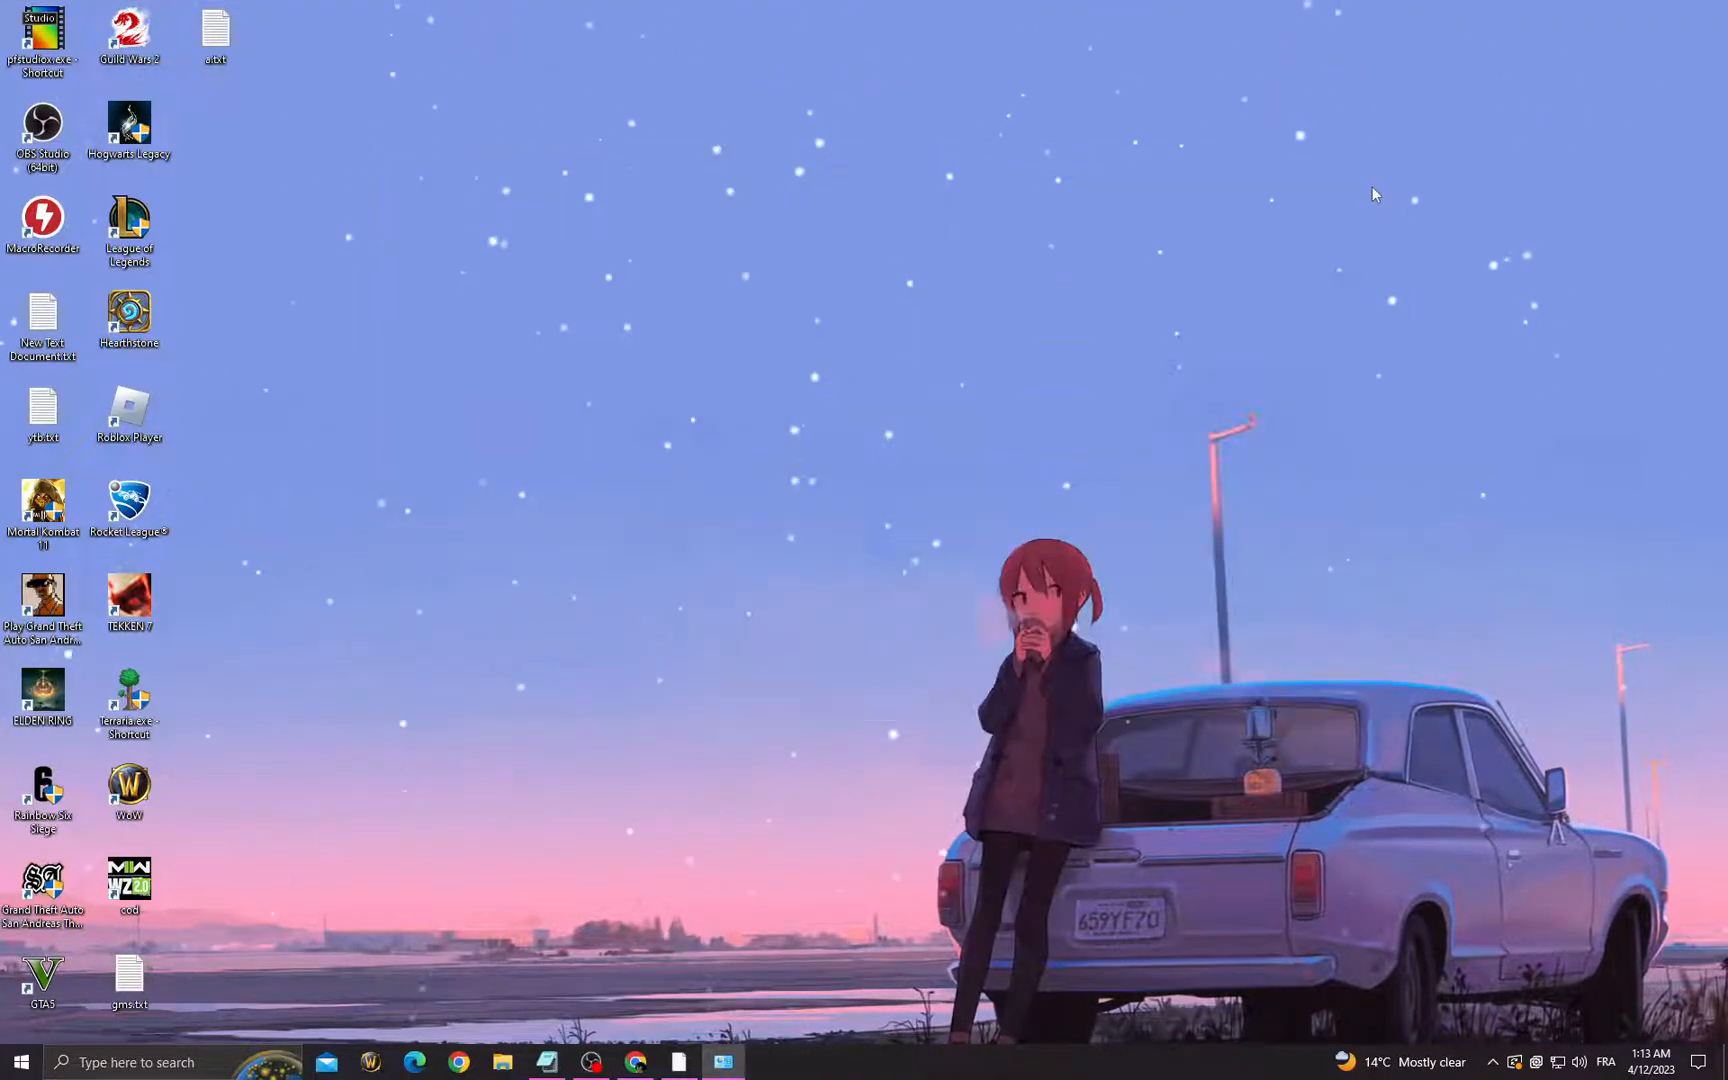